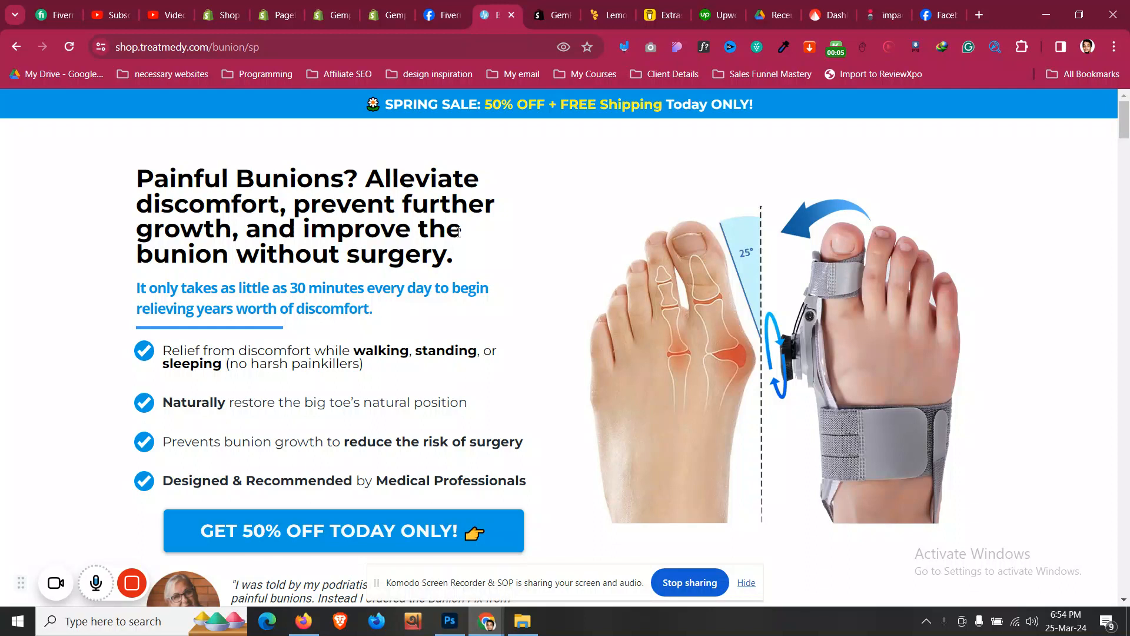
mouse_move(482, 223)
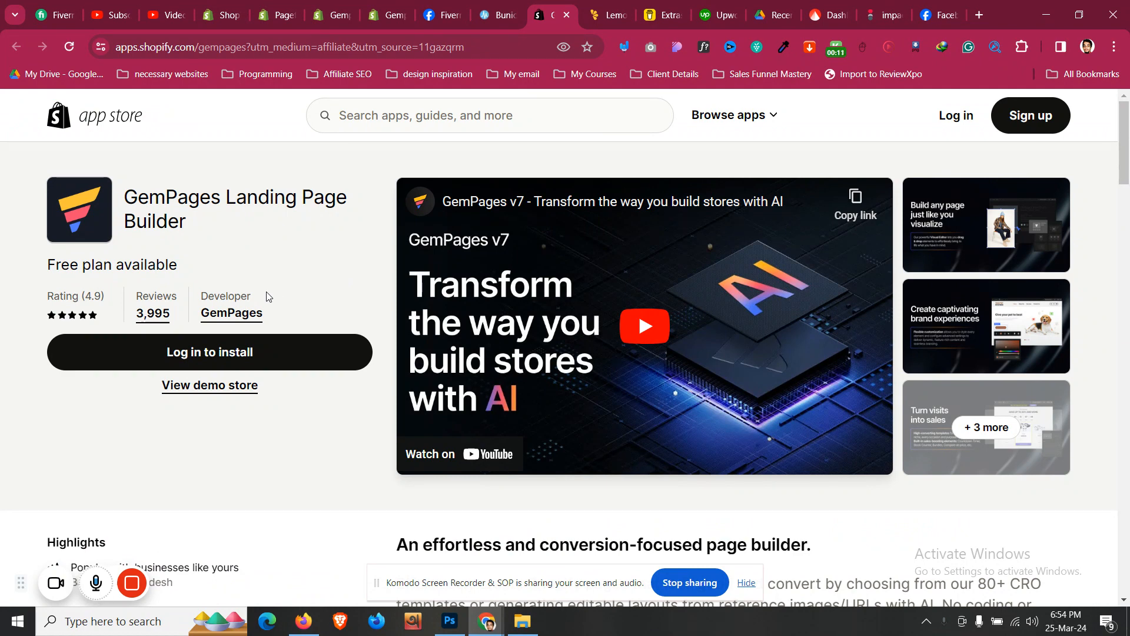
mouse_move(434, 144)
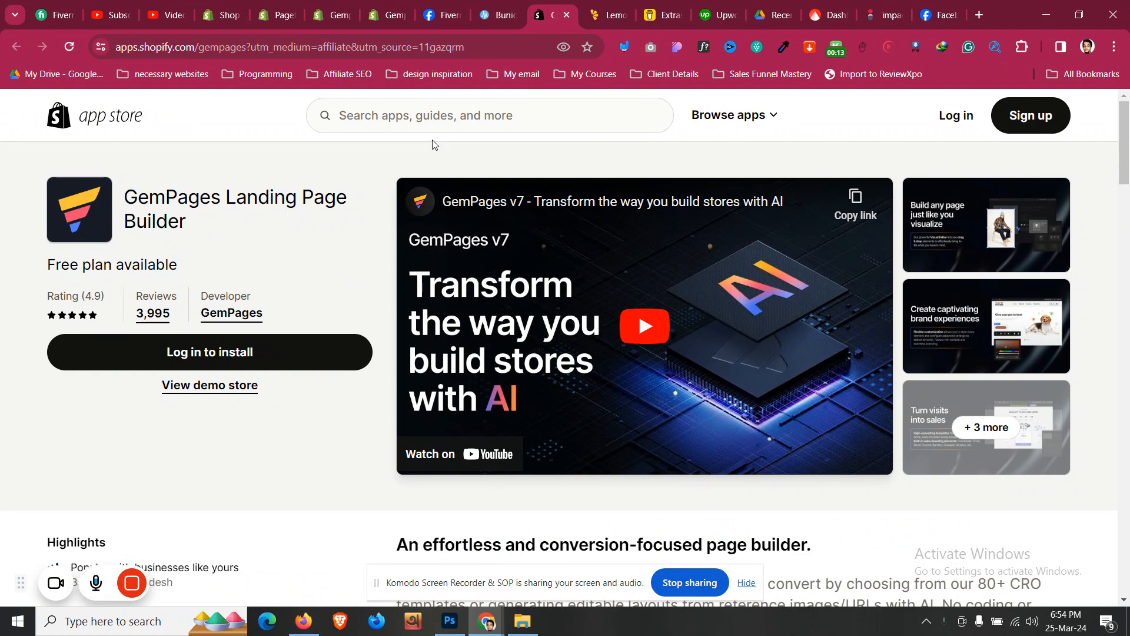
mouse_move(306, 275)
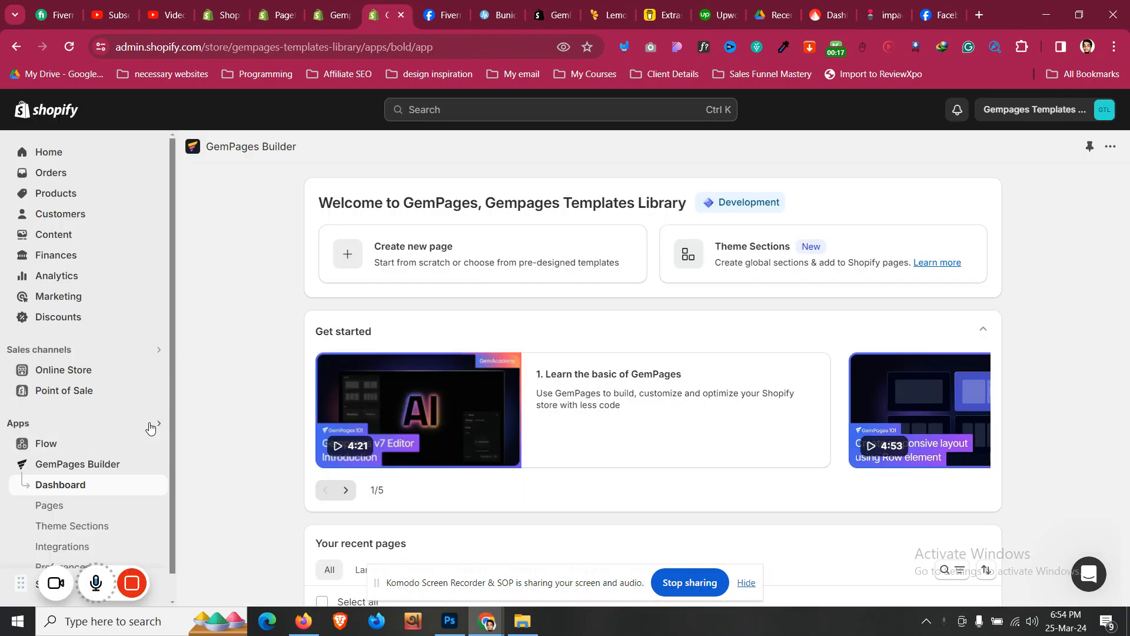
- Open the GemPages Builder app from Shopify admin's installed apps
left_click(560, 110)
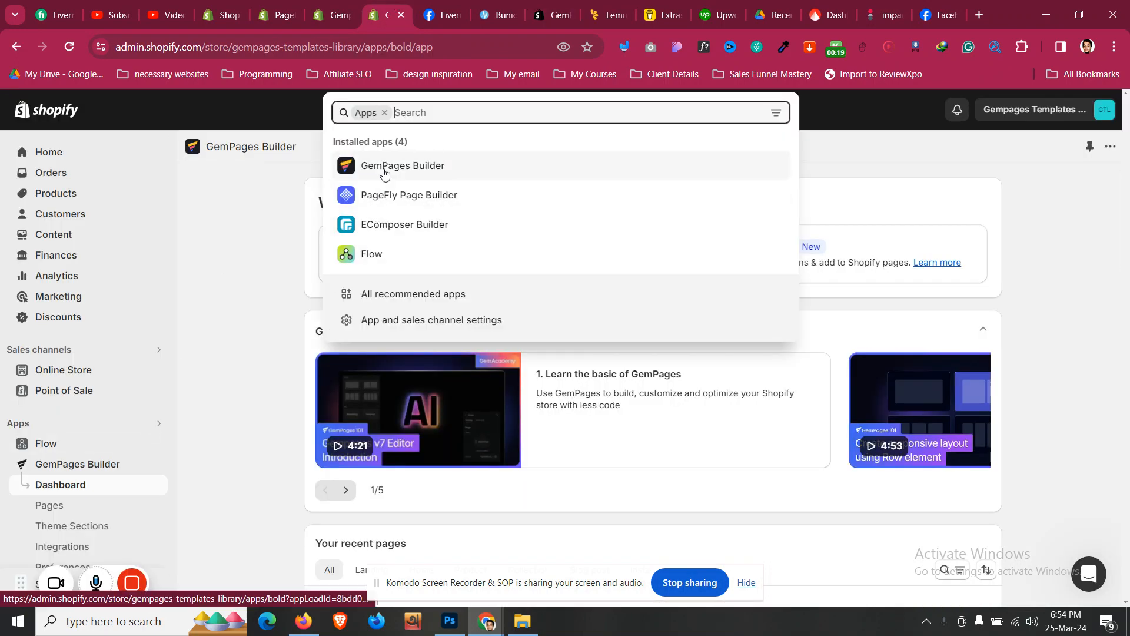
left_click(403, 165)
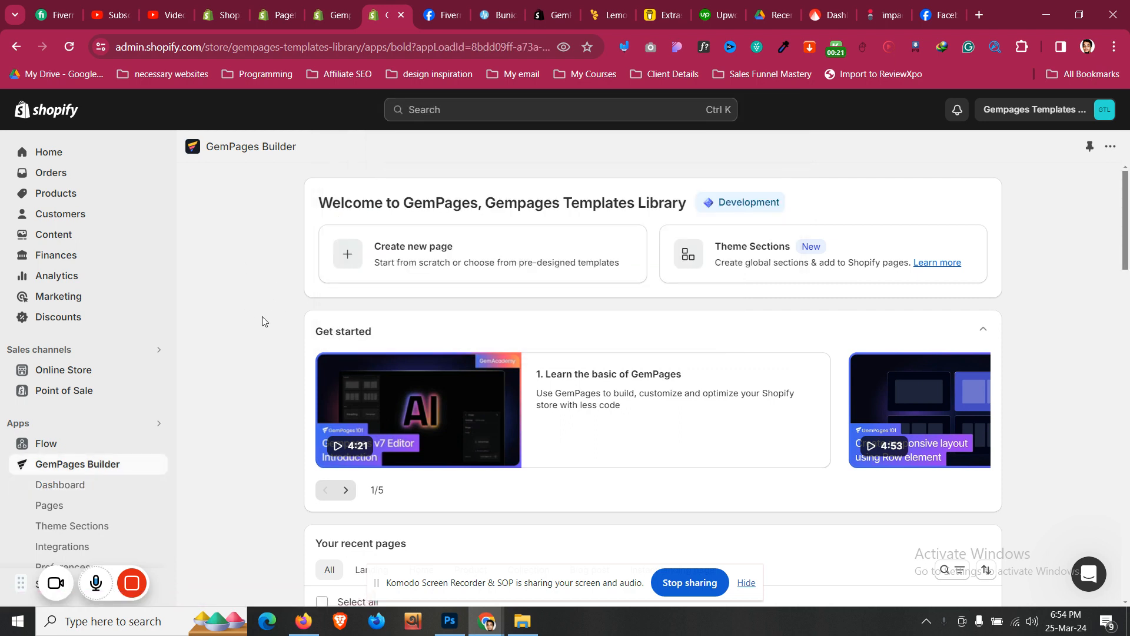
left_click(60, 485)
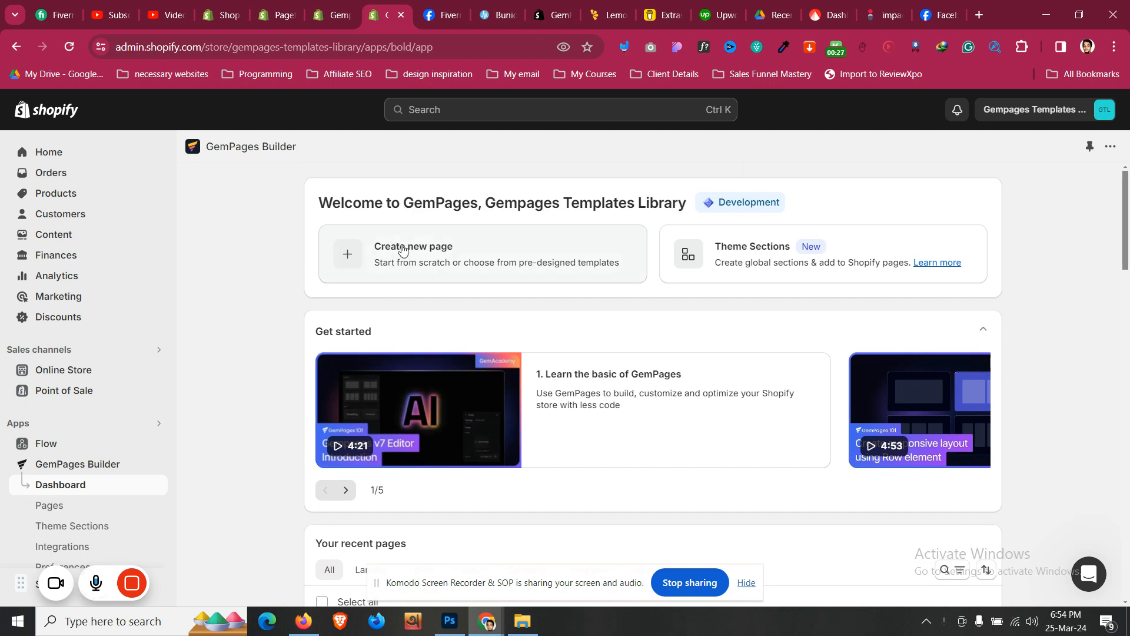
- Create a new Landing Page started from scratch
left_click(412, 254)
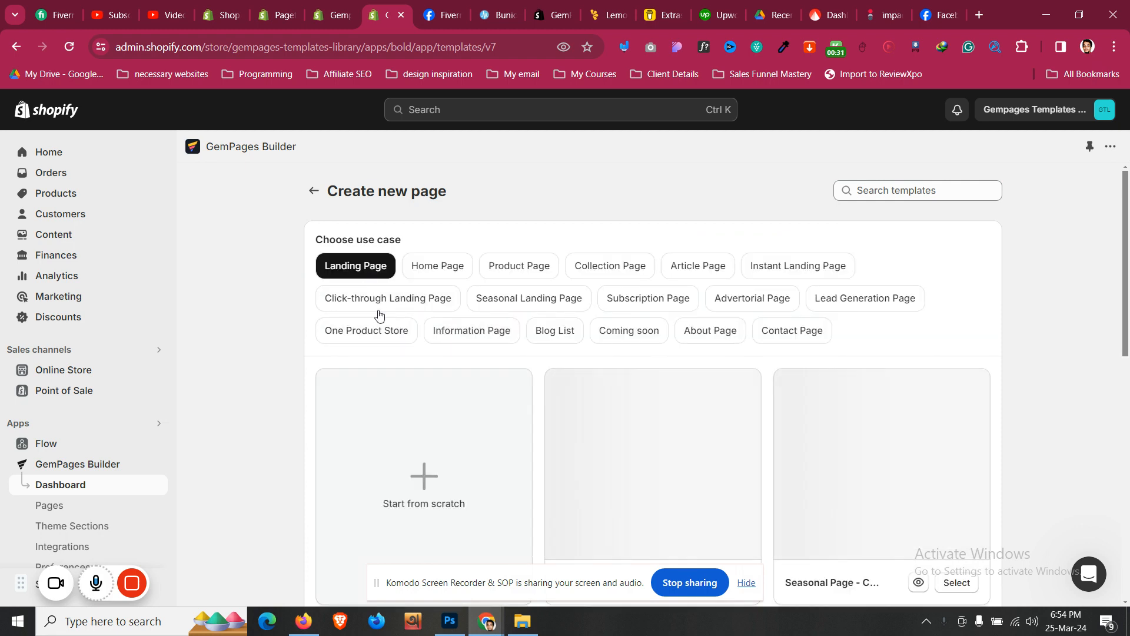
left_click(424, 483)
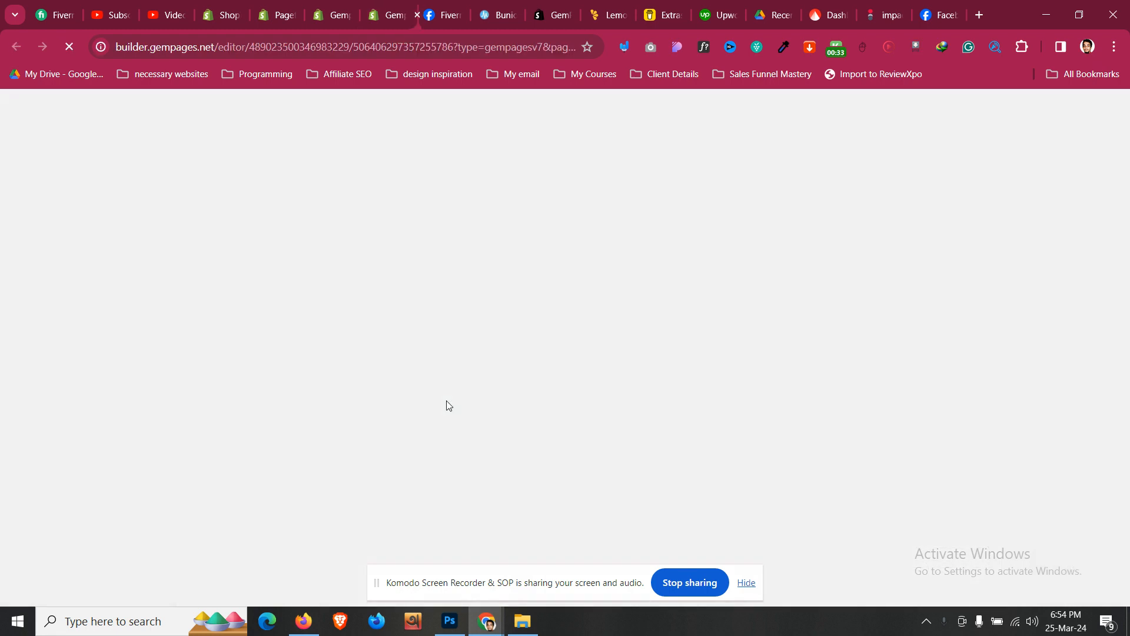
mouse_move(525, 12)
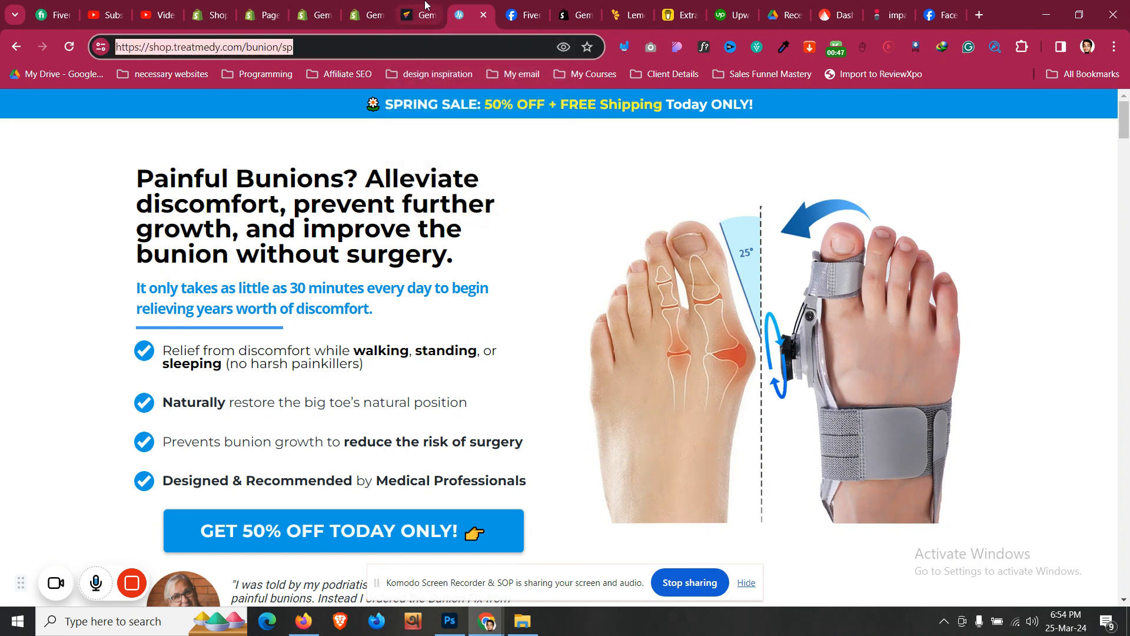
- Copy the Treatmedy bunion sales page address for reuse in GemPages
left_click(417, 16)
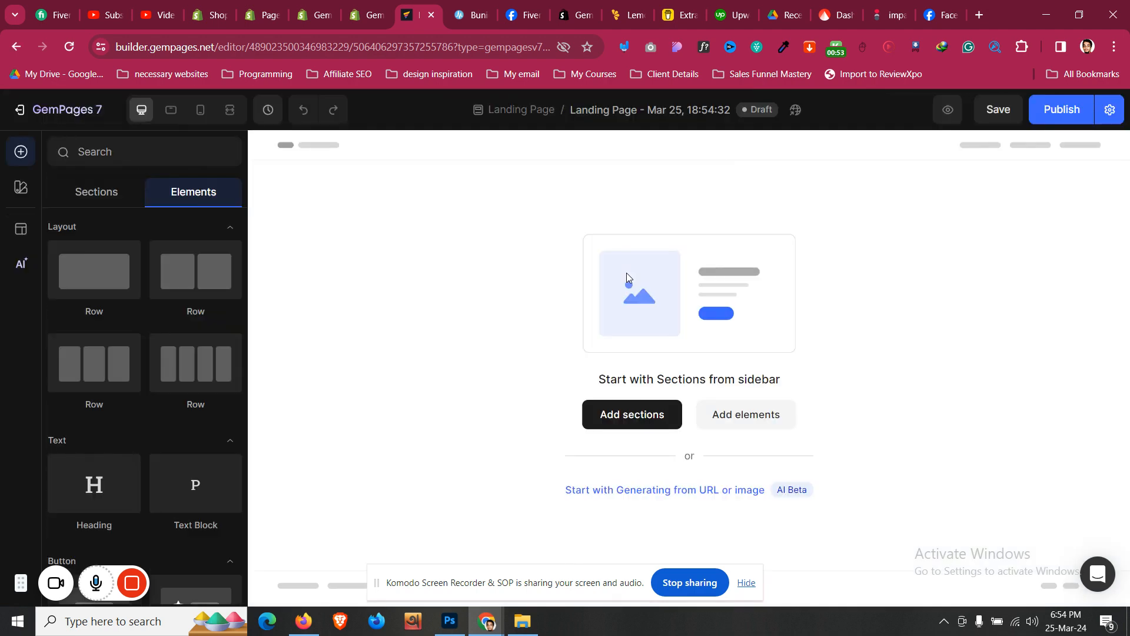
mouse_move(666, 495)
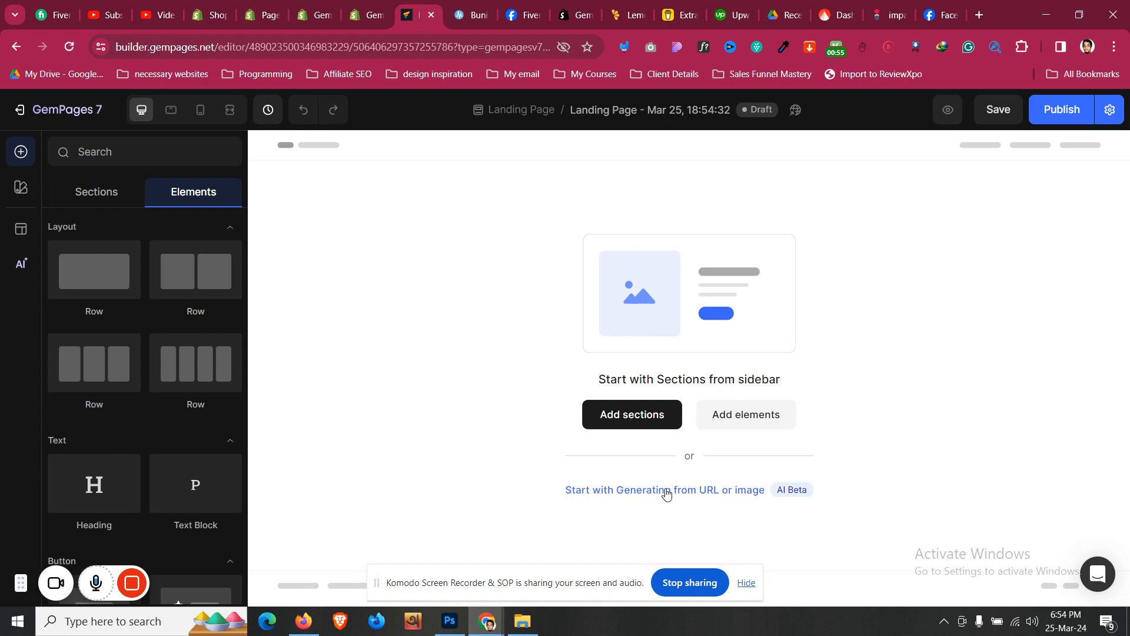
left_click(664, 490)
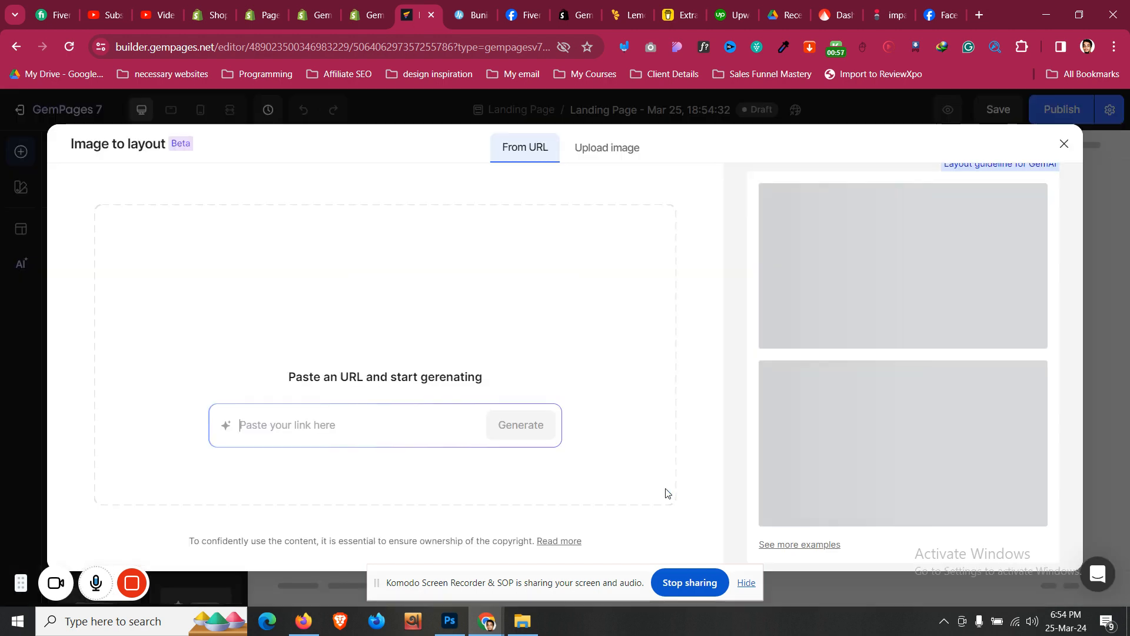
type("https://shop.treatmedy.com/bunion/sp")
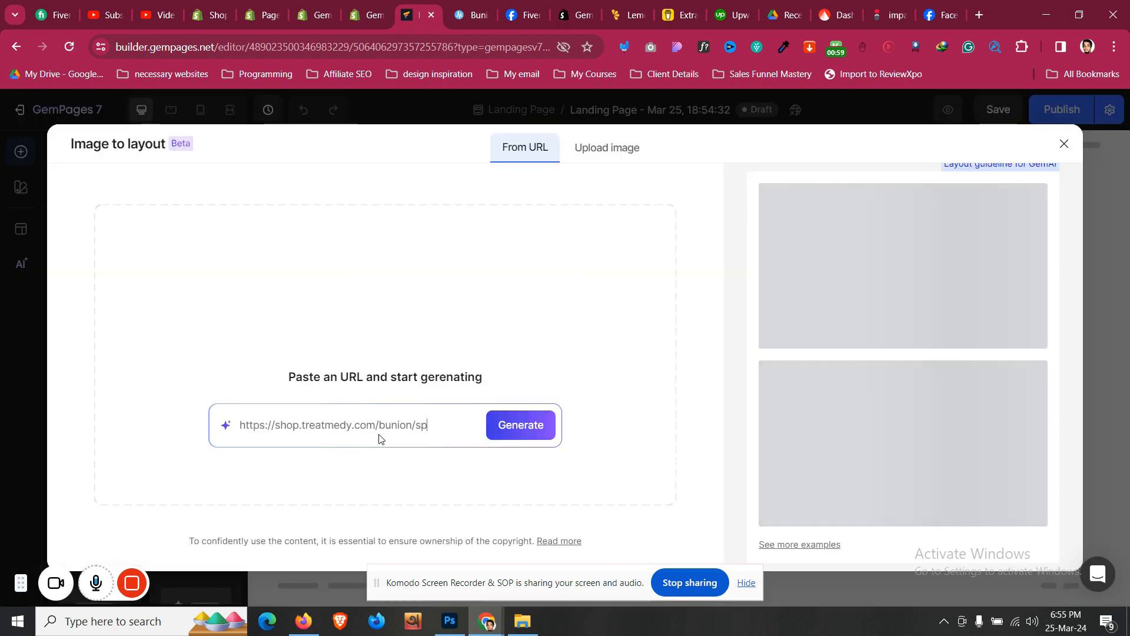
left_click(520, 426)
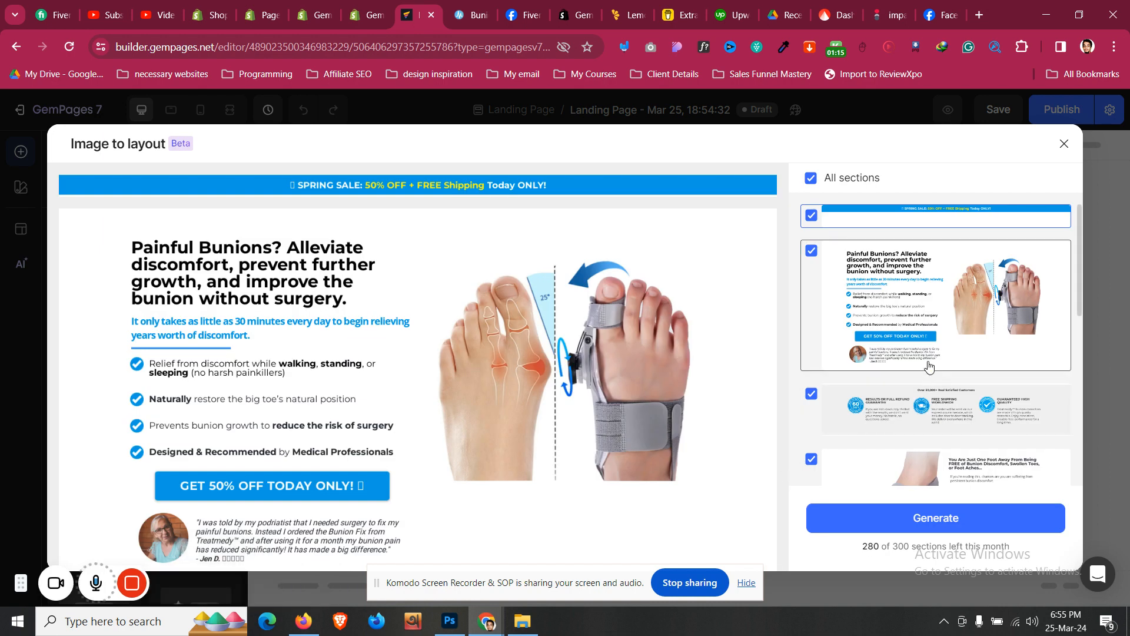
- Untick the footer section and generate the page from the remaining bunion sections
scroll("down", 3)
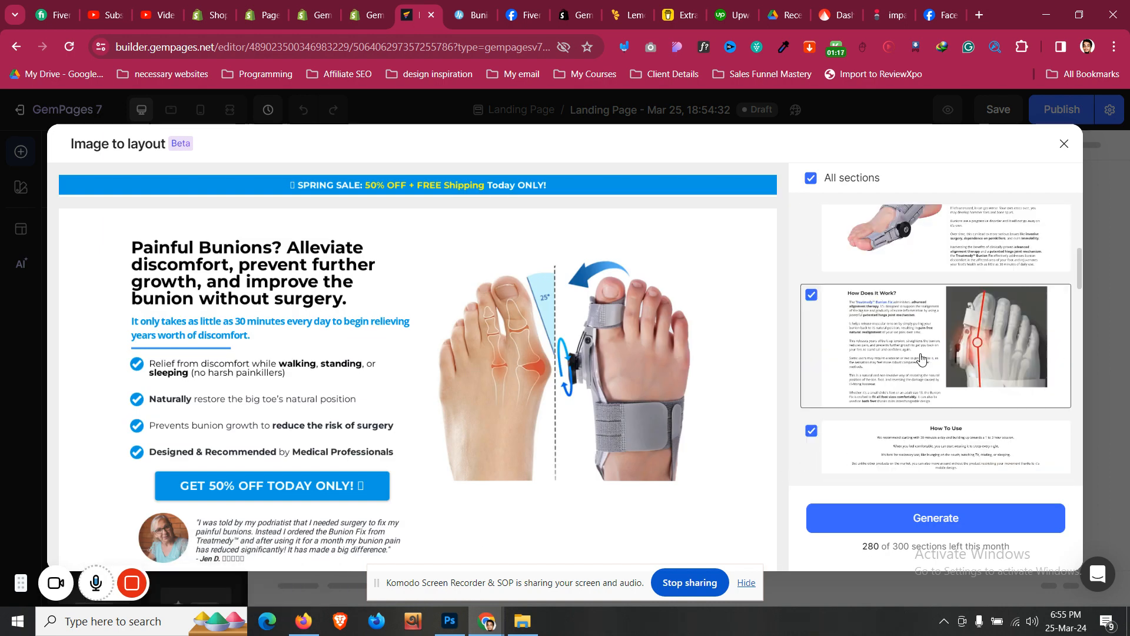
scroll("down", 3)
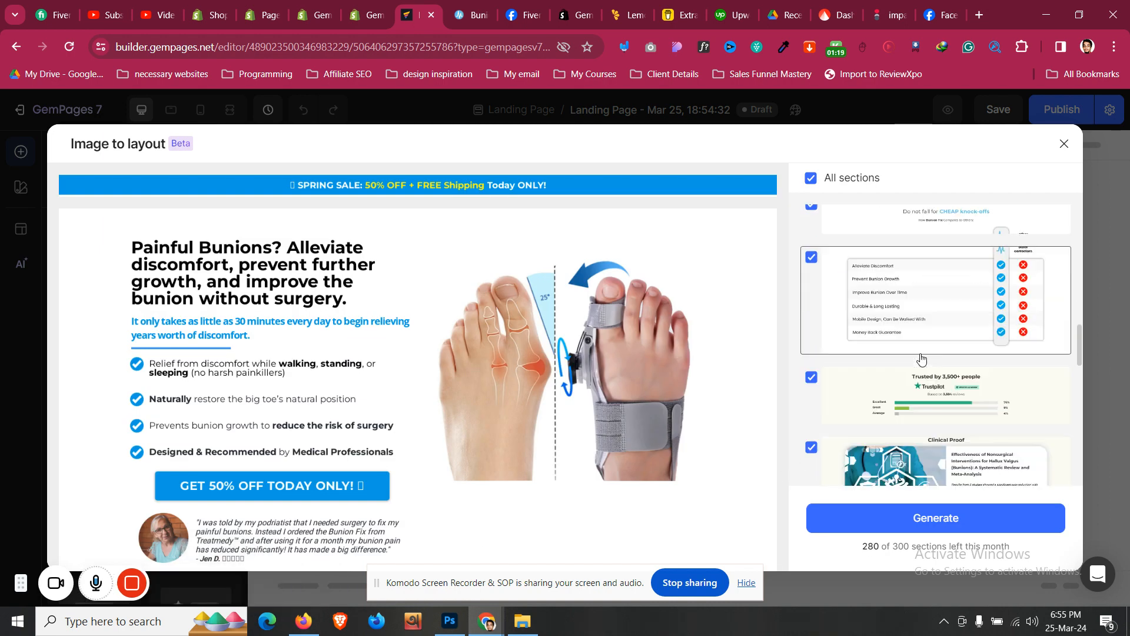
scroll("down", 3)
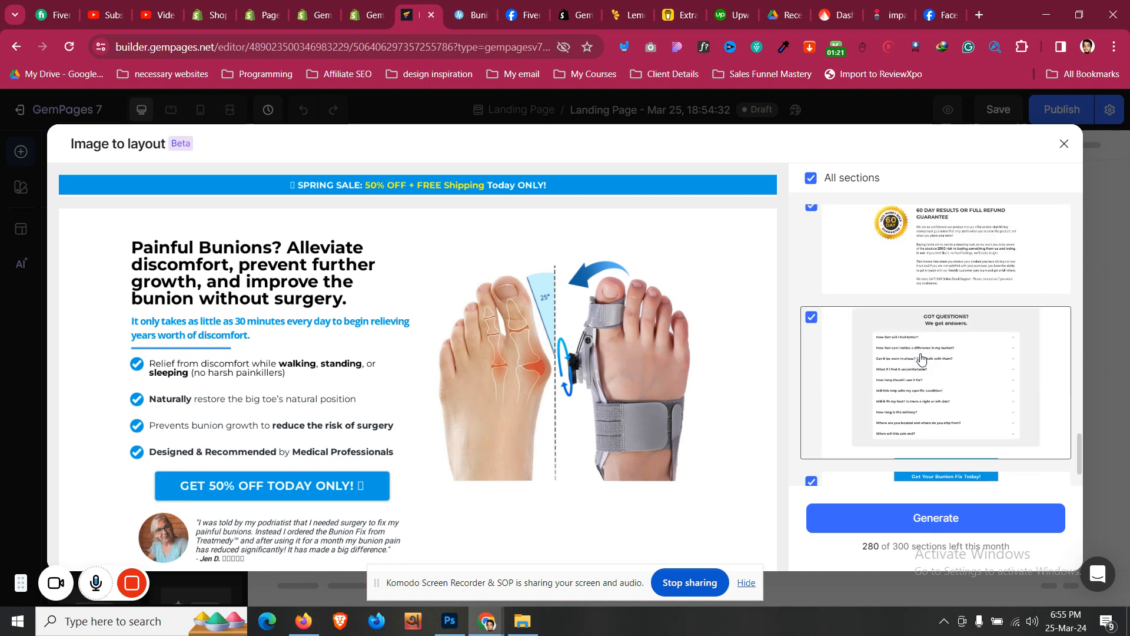
scroll("down", 3)
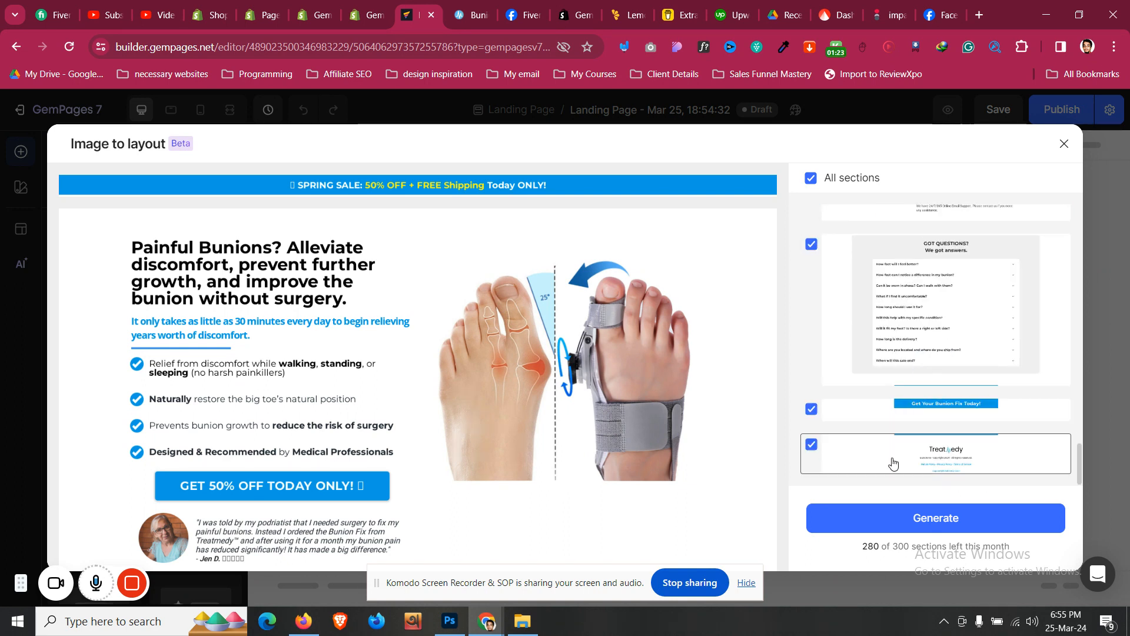
left_click(811, 444)
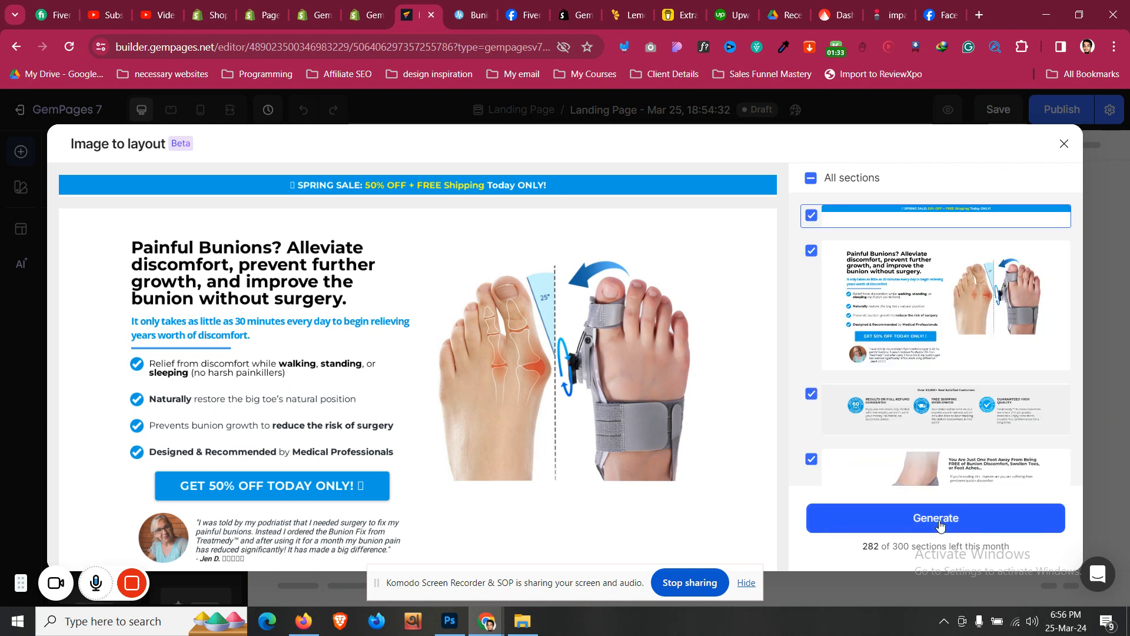
left_click(937, 518)
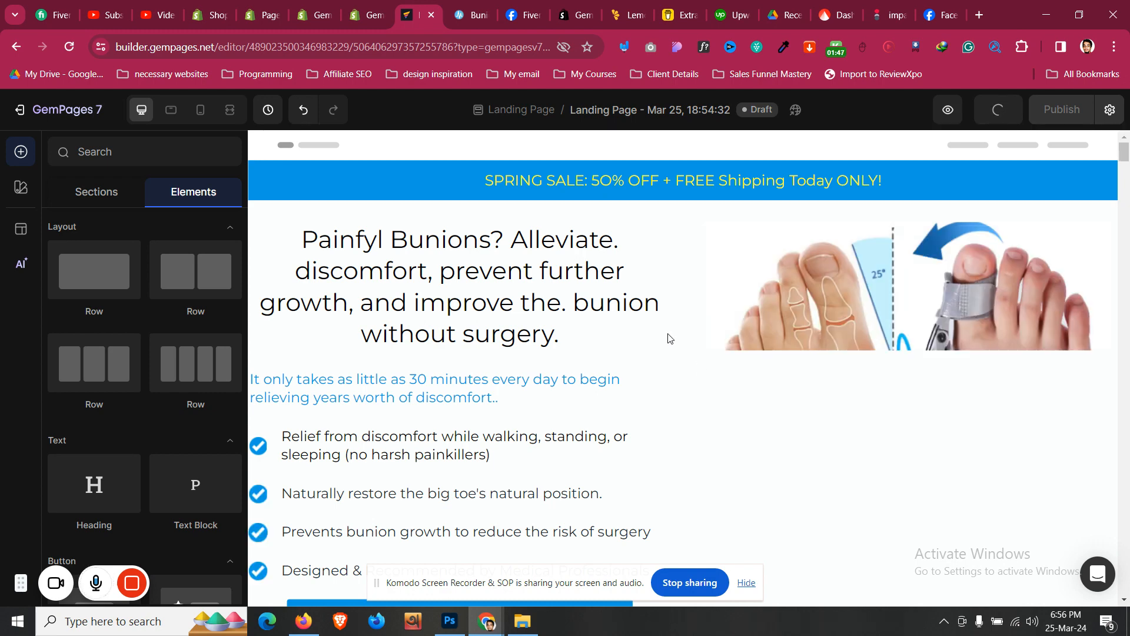
scroll("down", 3)
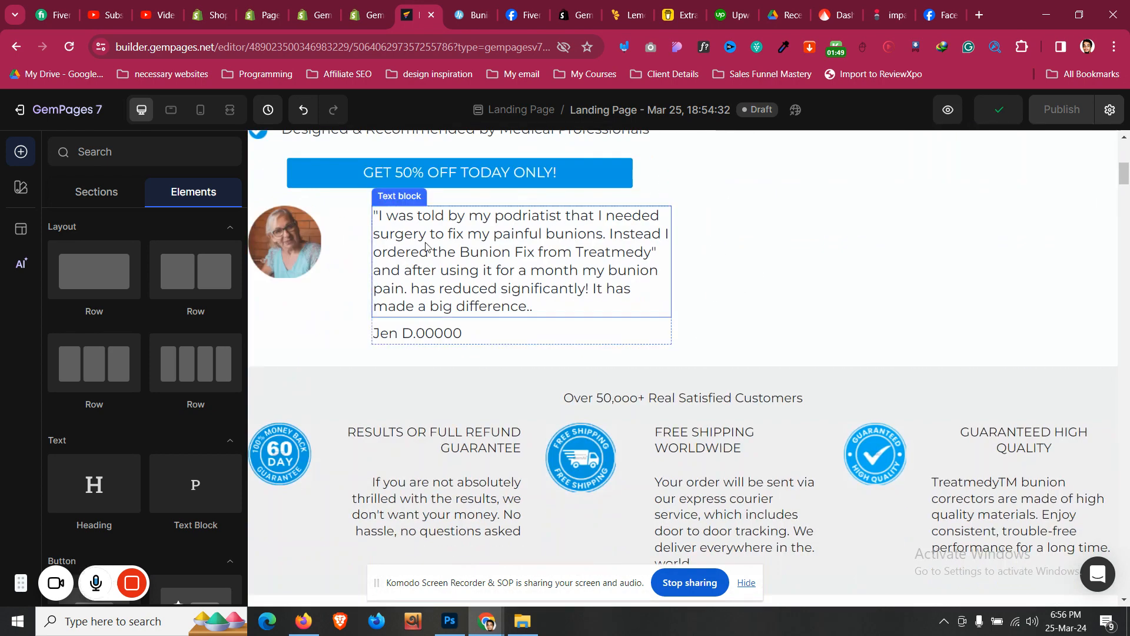
scroll("down", 3)
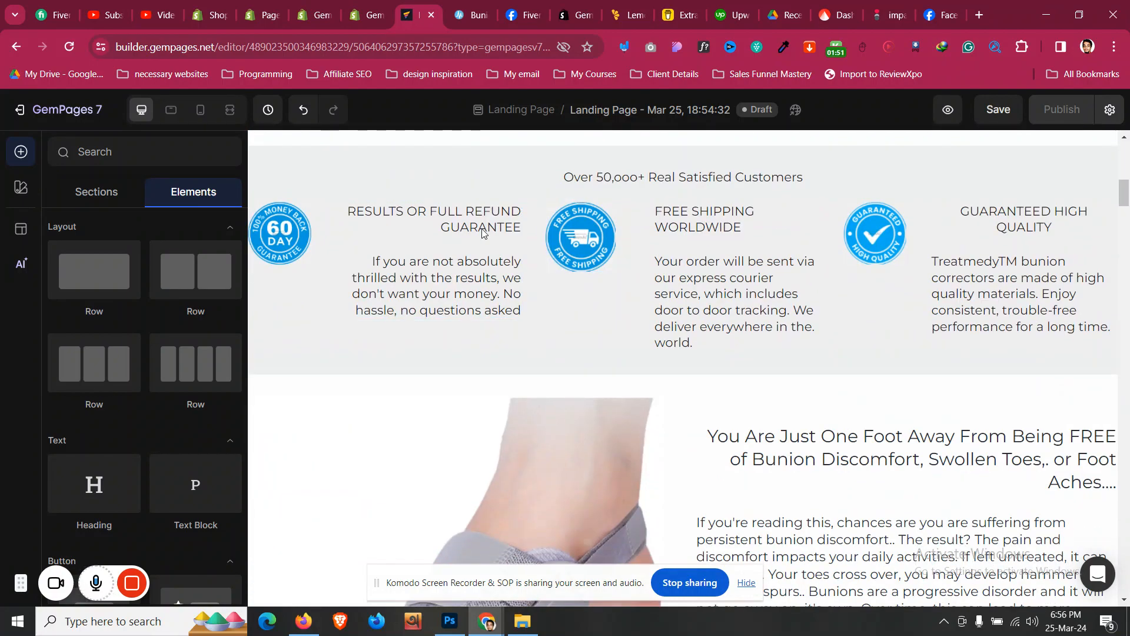
scroll("down", 3)
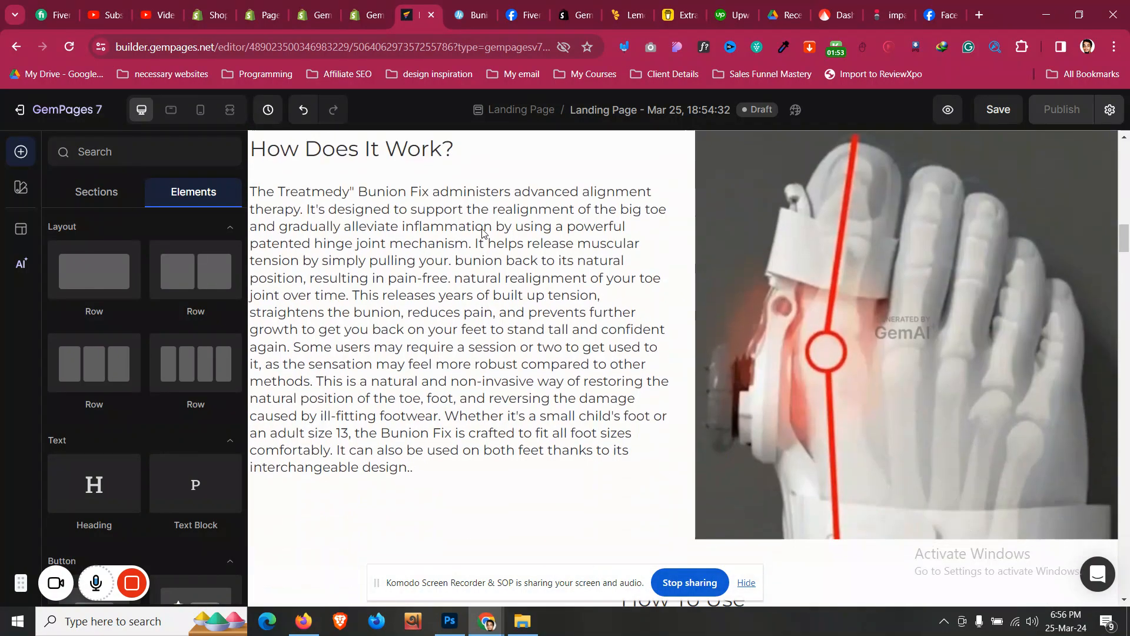
scroll("down", 3)
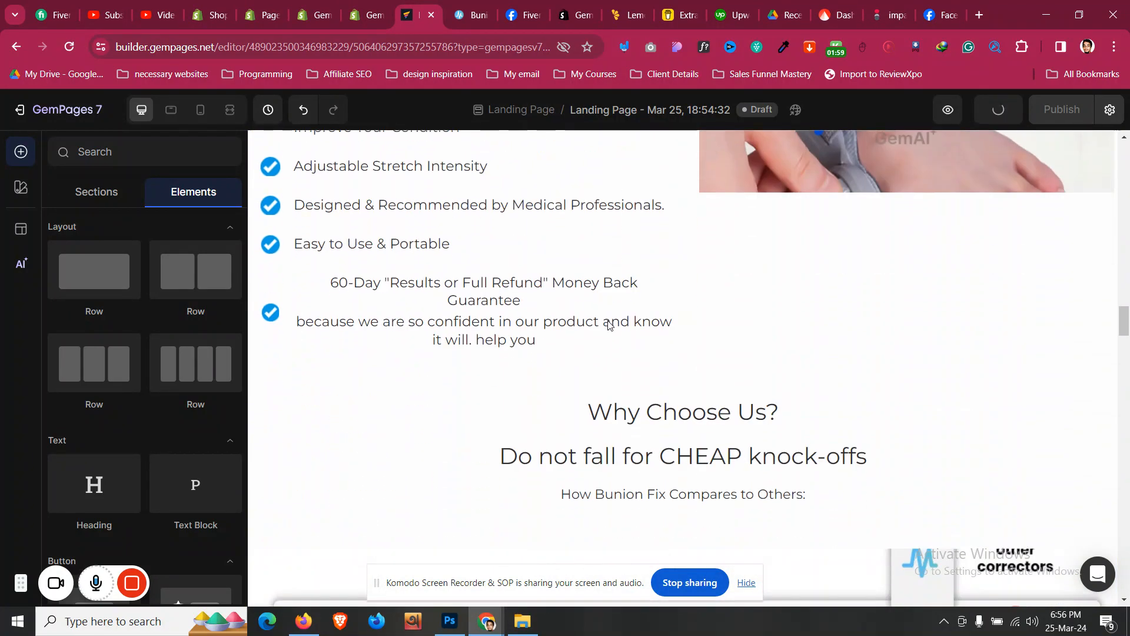
scroll("down", 3)
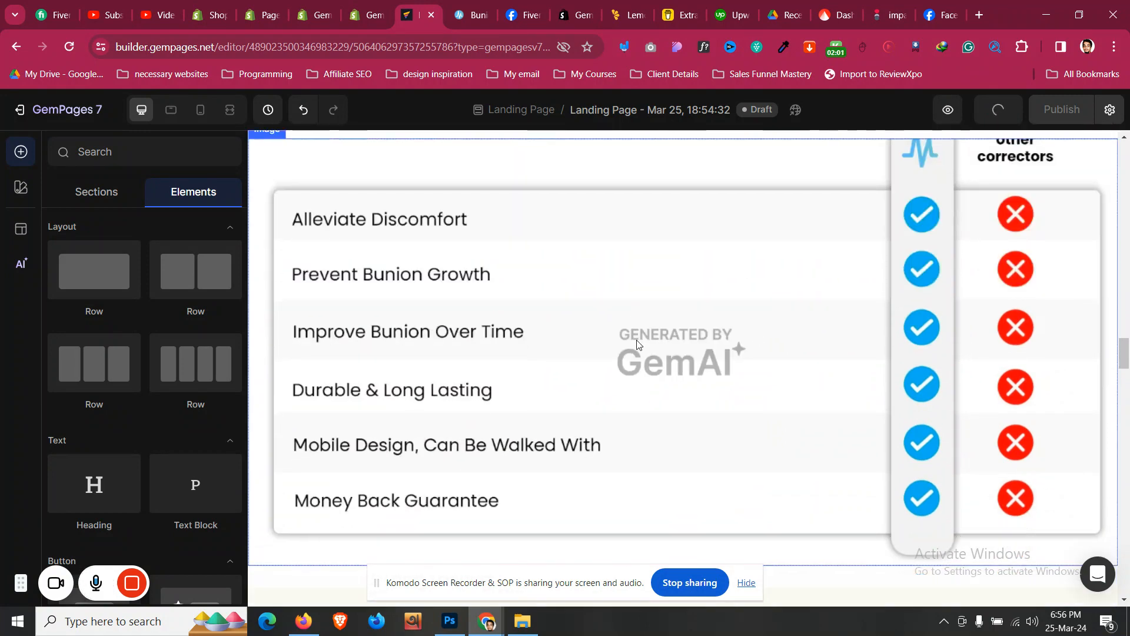
scroll("down", 3)
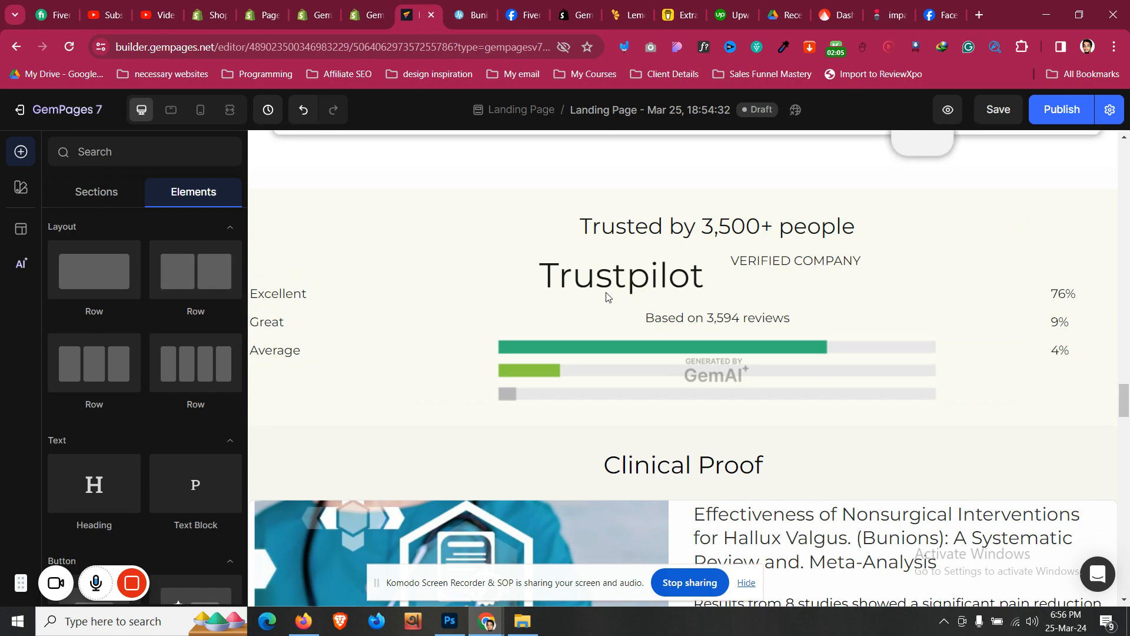
scroll("down", 3)
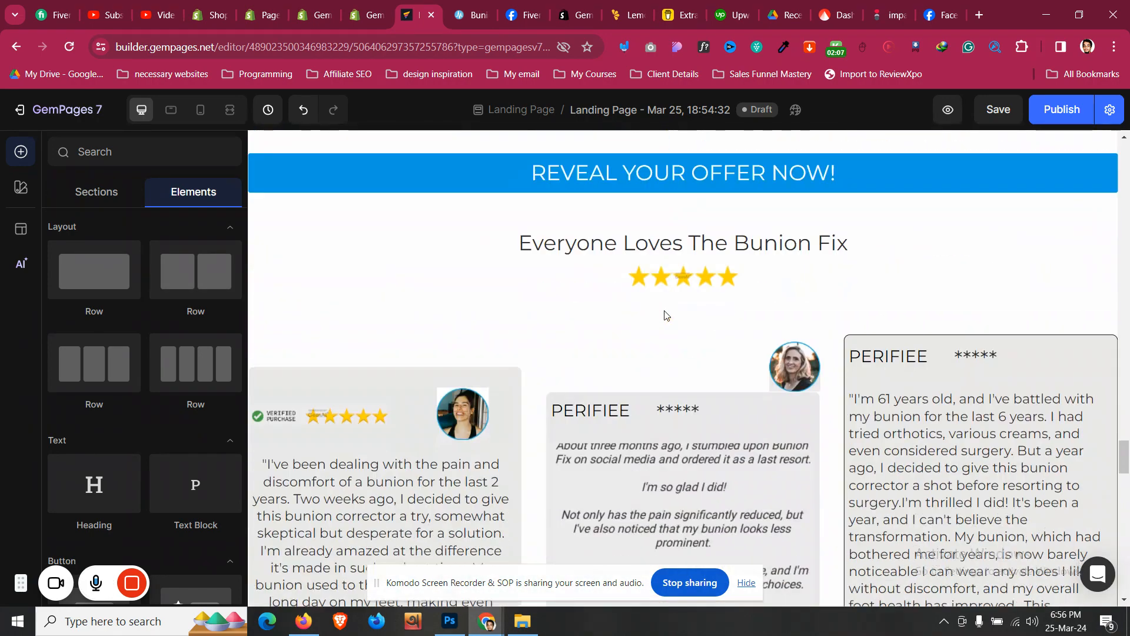
scroll("down", 3)
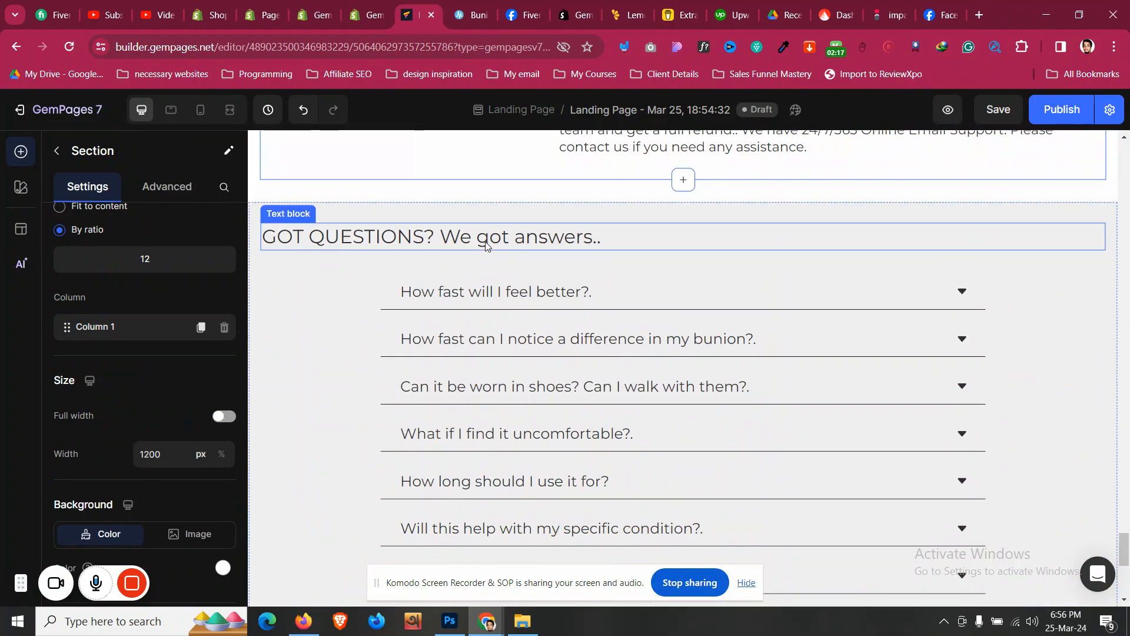
- Save the generated page and look over the GOT QUESTIONS FAQ section
left_click(488, 238)
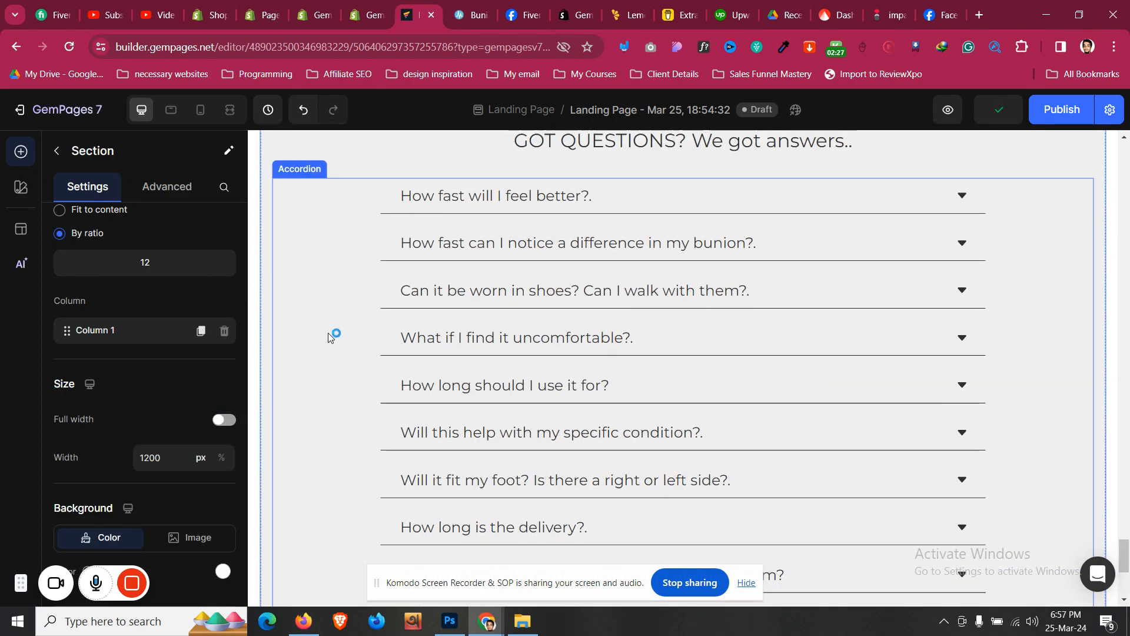
scroll("down", 3)
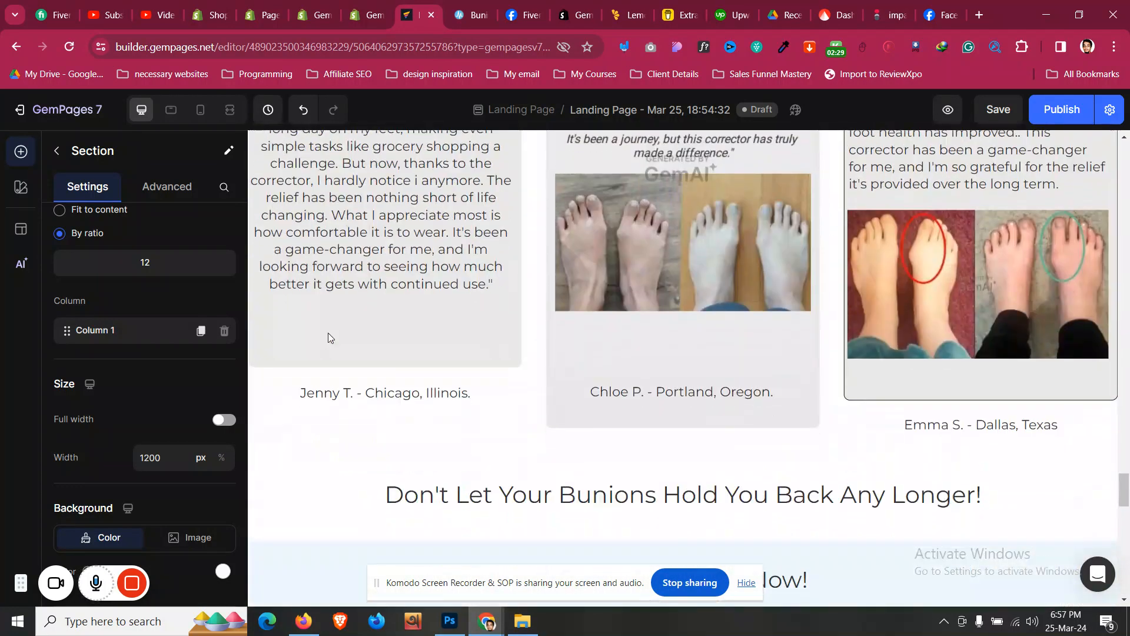
scroll("down", 3)
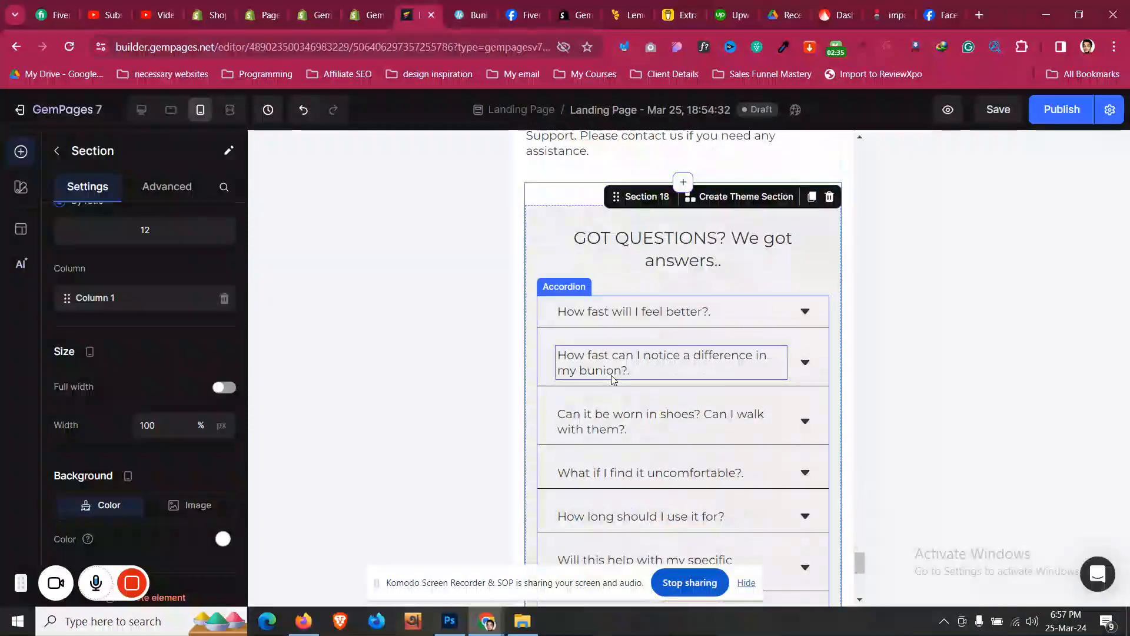
scroll("down", 3)
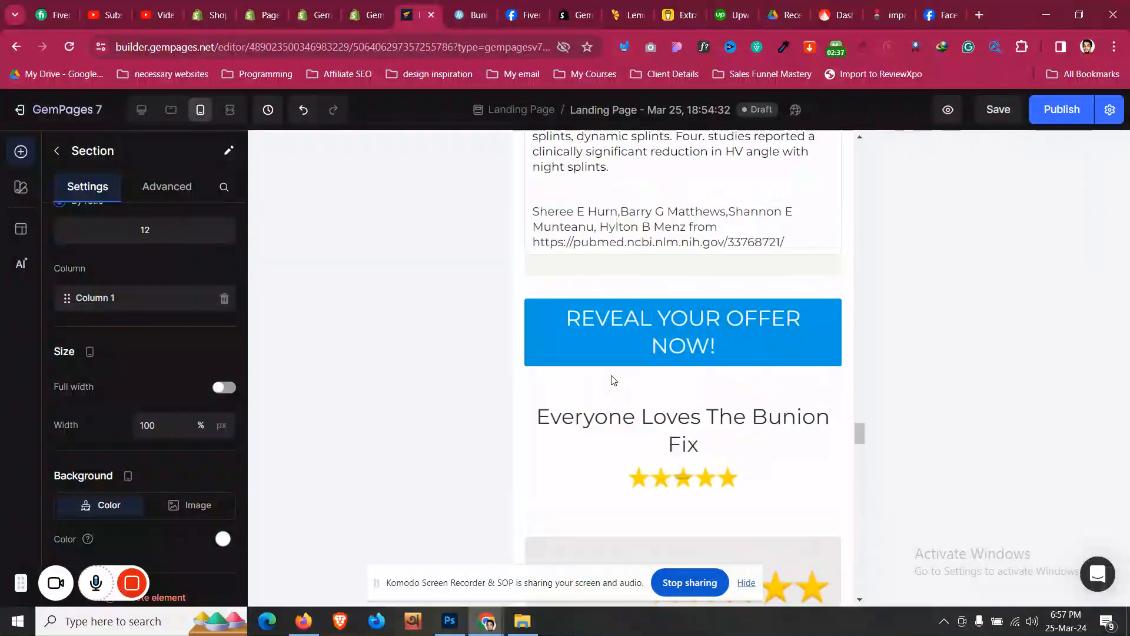
scroll("down", 3)
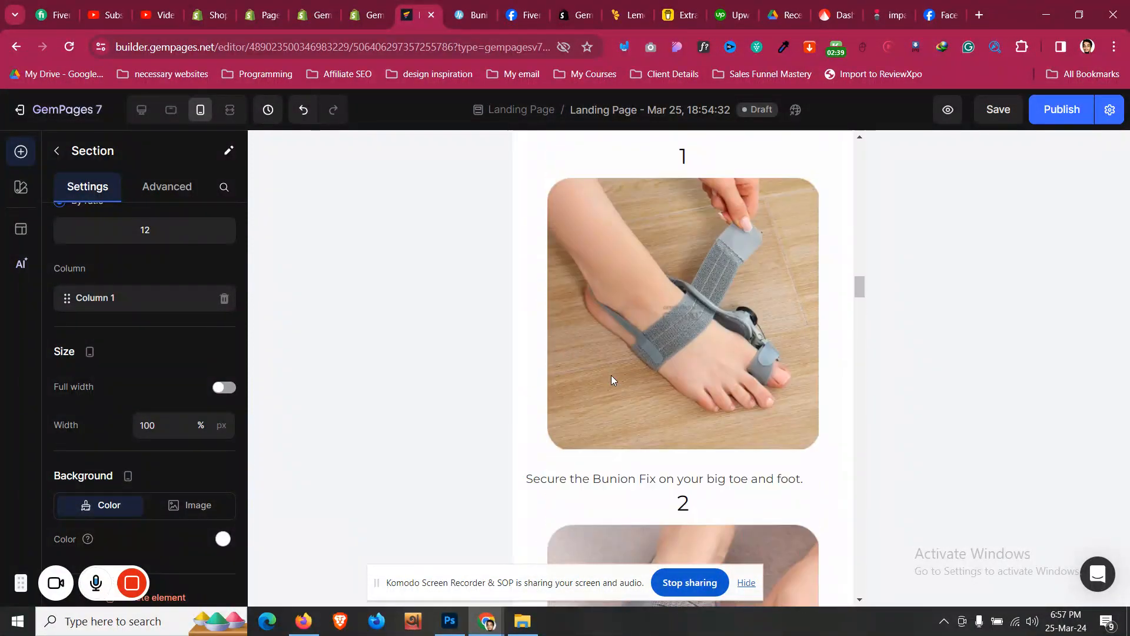
scroll("up", 3)
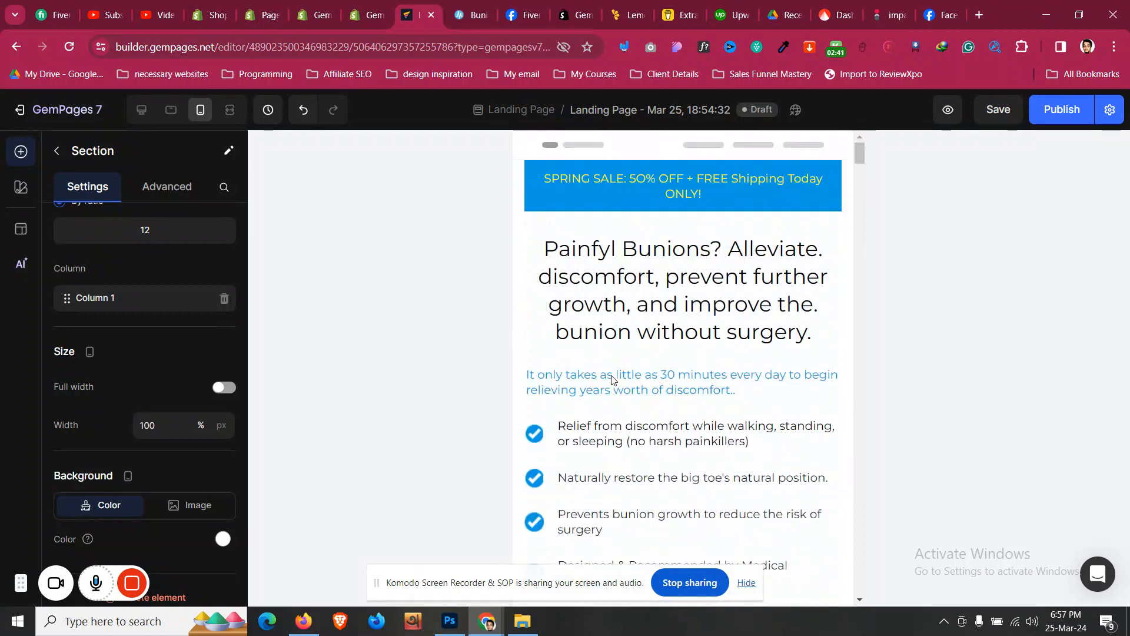
scroll("down", 3)
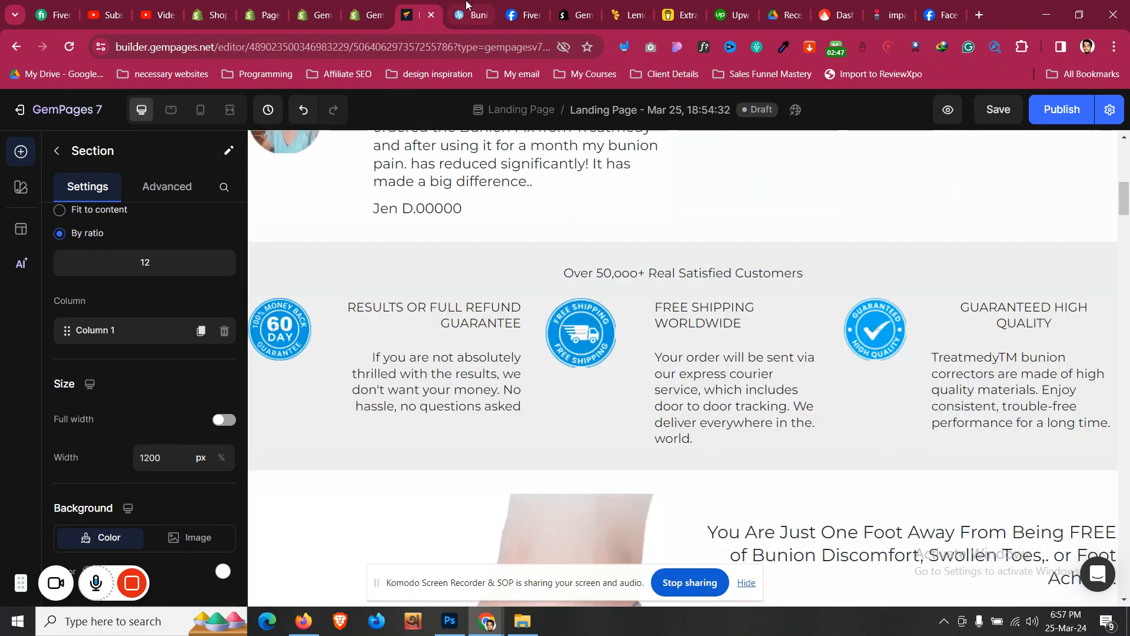
left_click(473, 15)
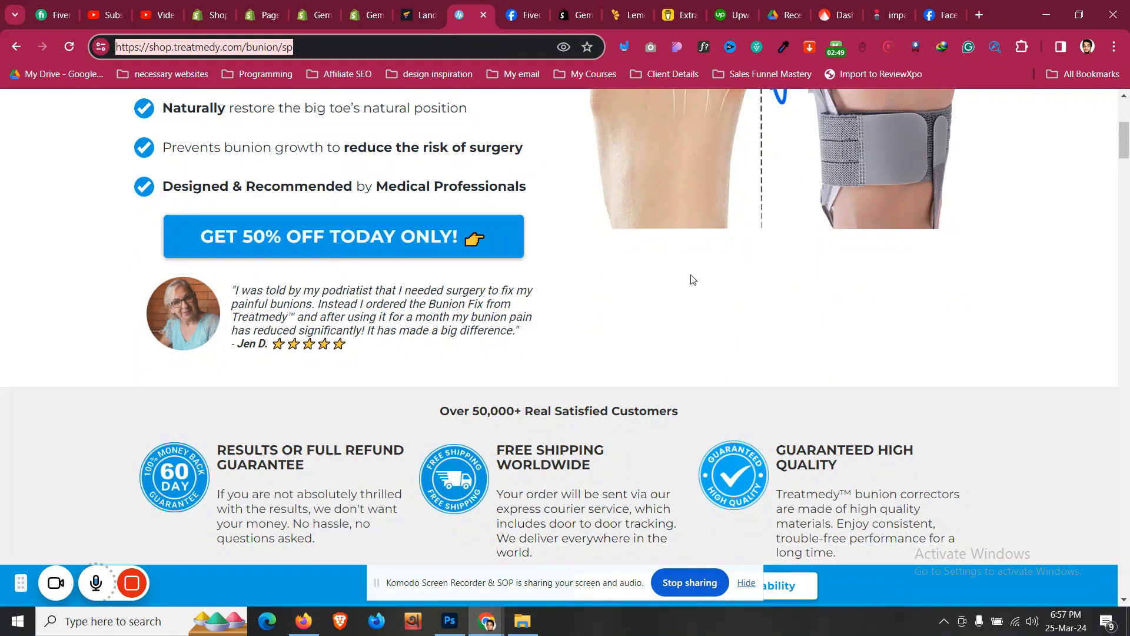
scroll("down", 3)
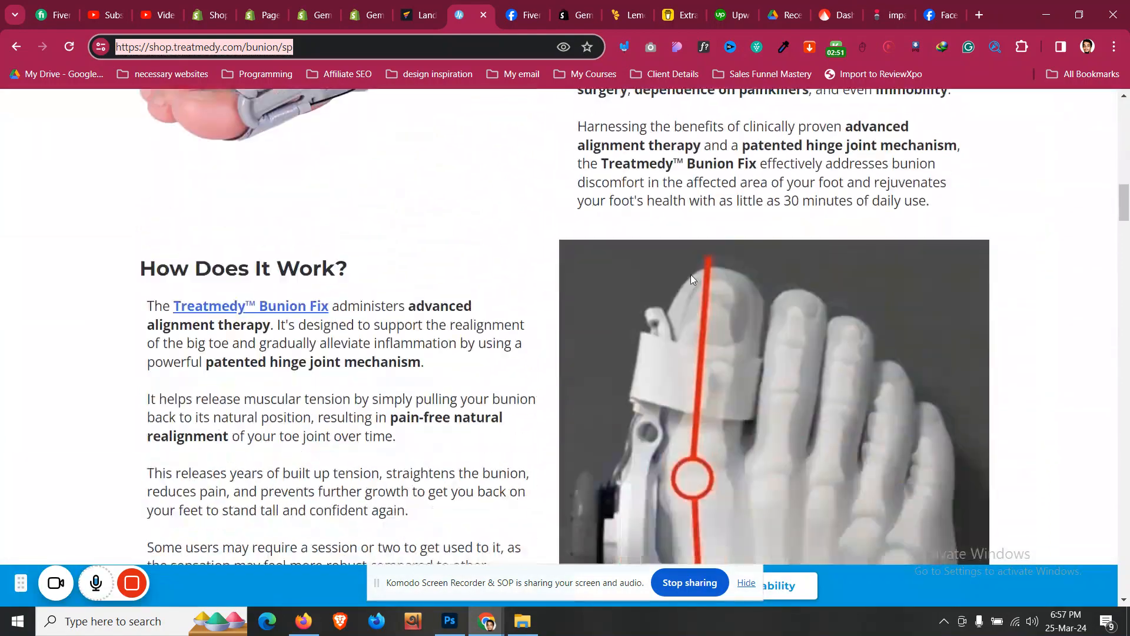
left_click(419, 16)
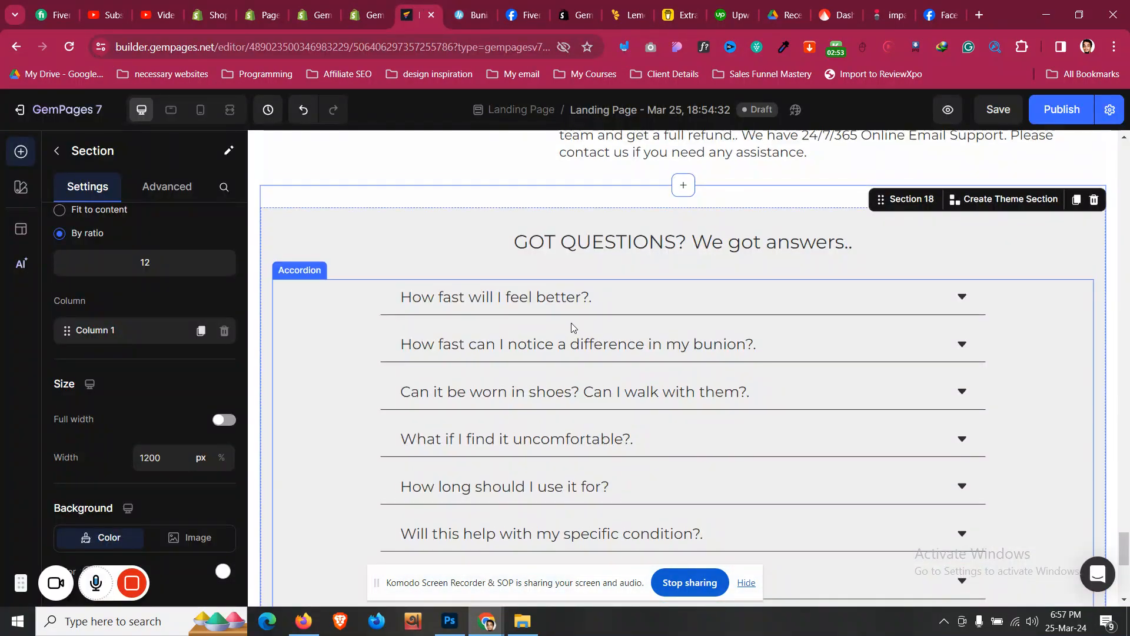
scroll("up", 3)
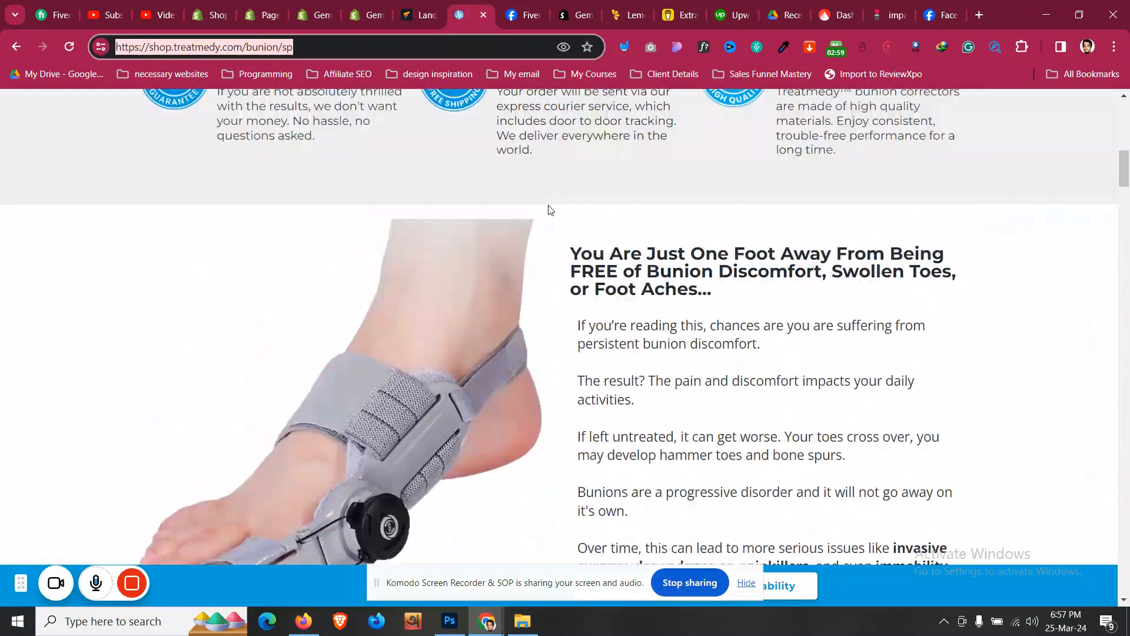
scroll("up", 3)
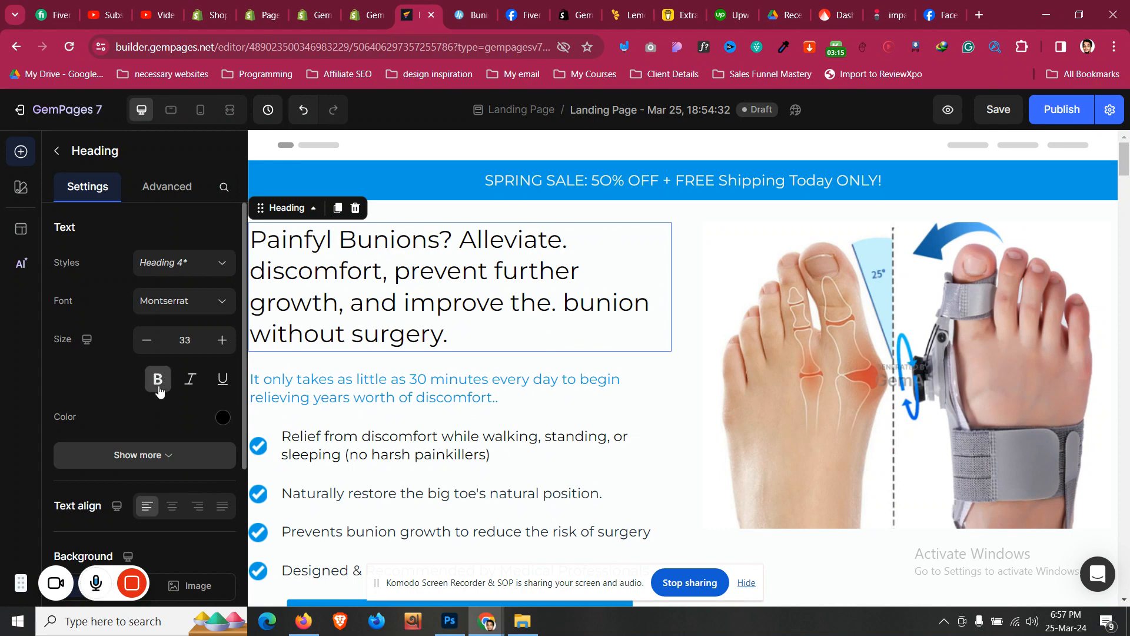
- Bold the hero headline and the blue subheadline beneath it
scroll("down", 3)
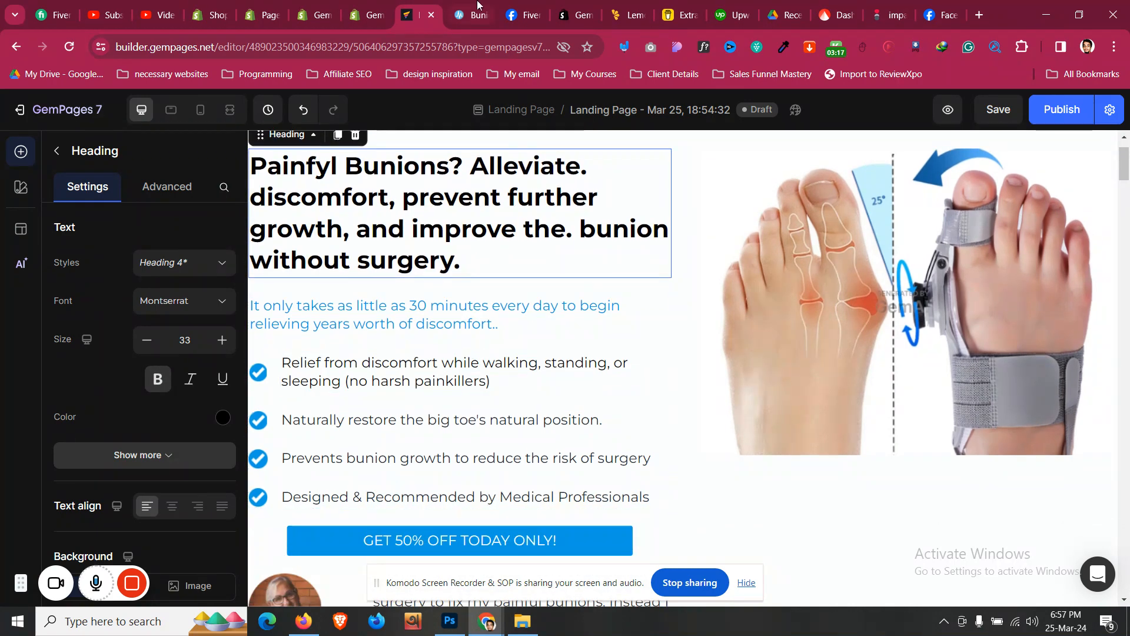
left_click(434, 313)
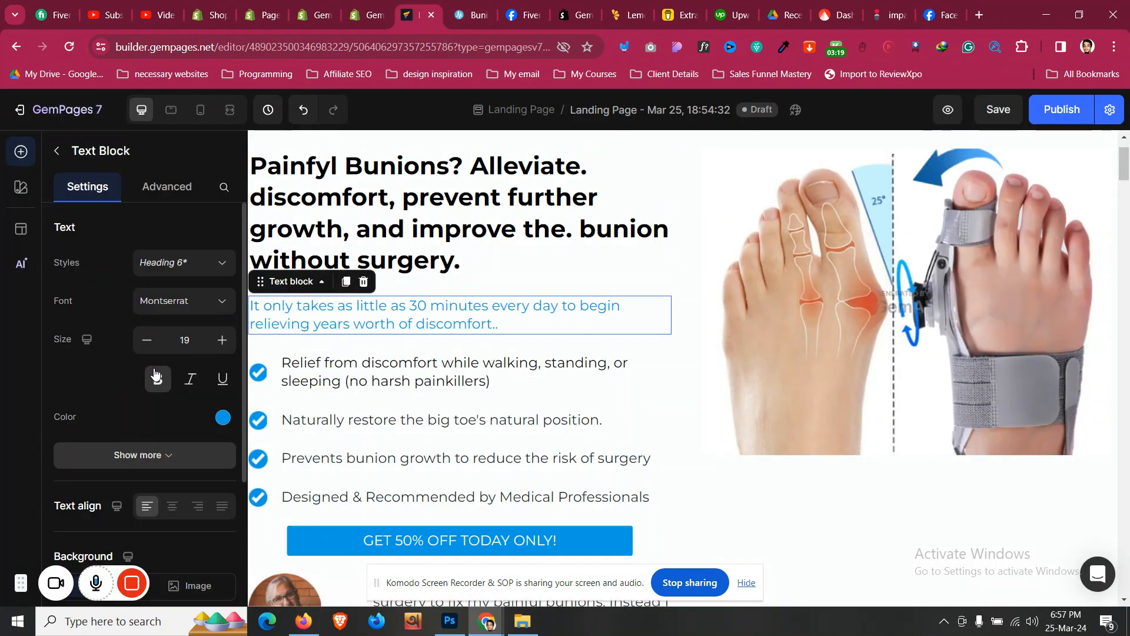
scroll("down", 3)
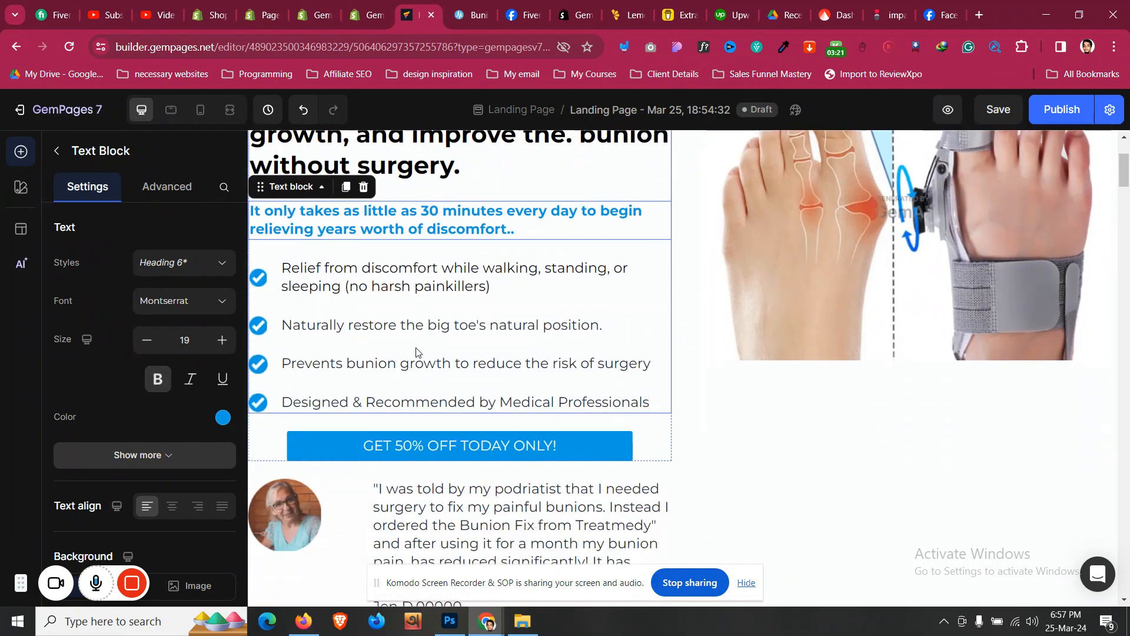
- Check the testimonial row's Advanced spacing and visibility settings
left_click(459, 17)
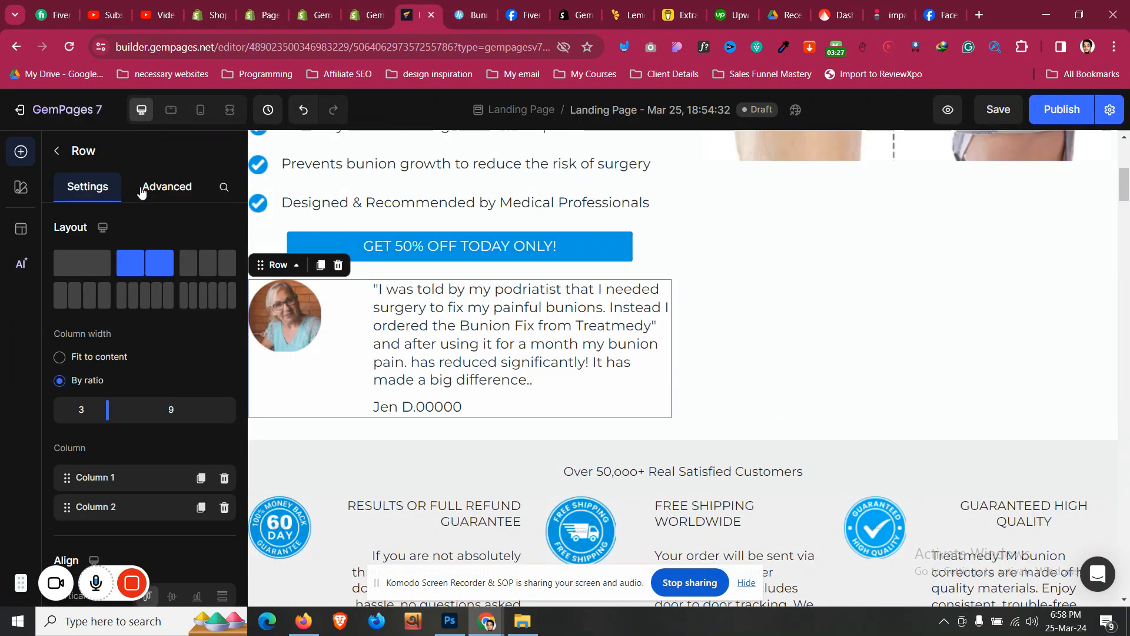
left_click(168, 186)
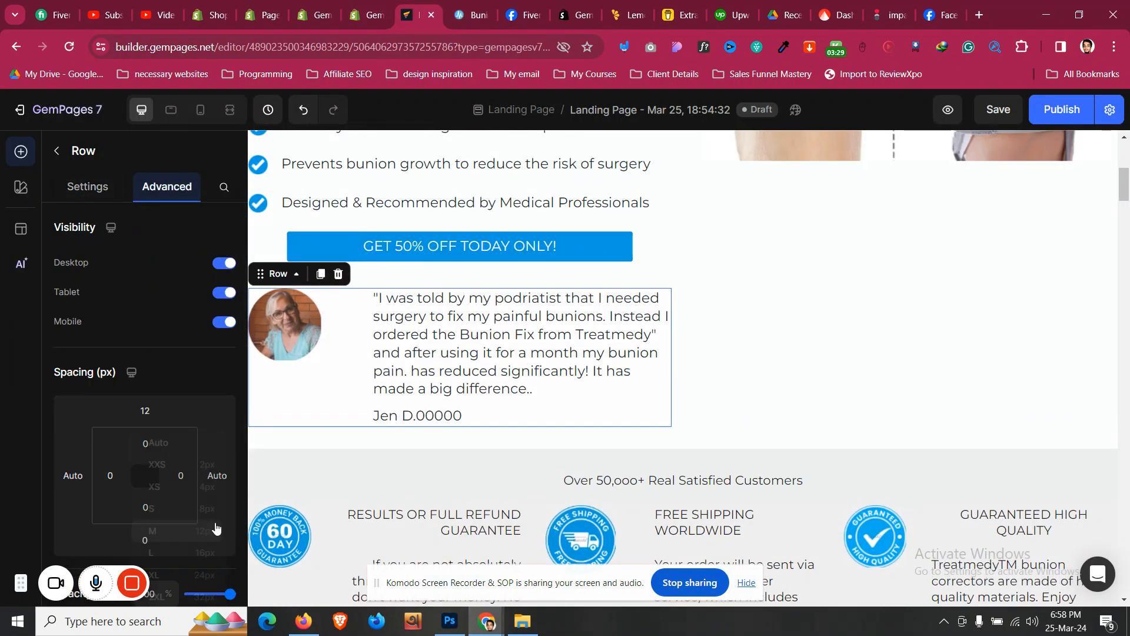
scroll("down", 3)
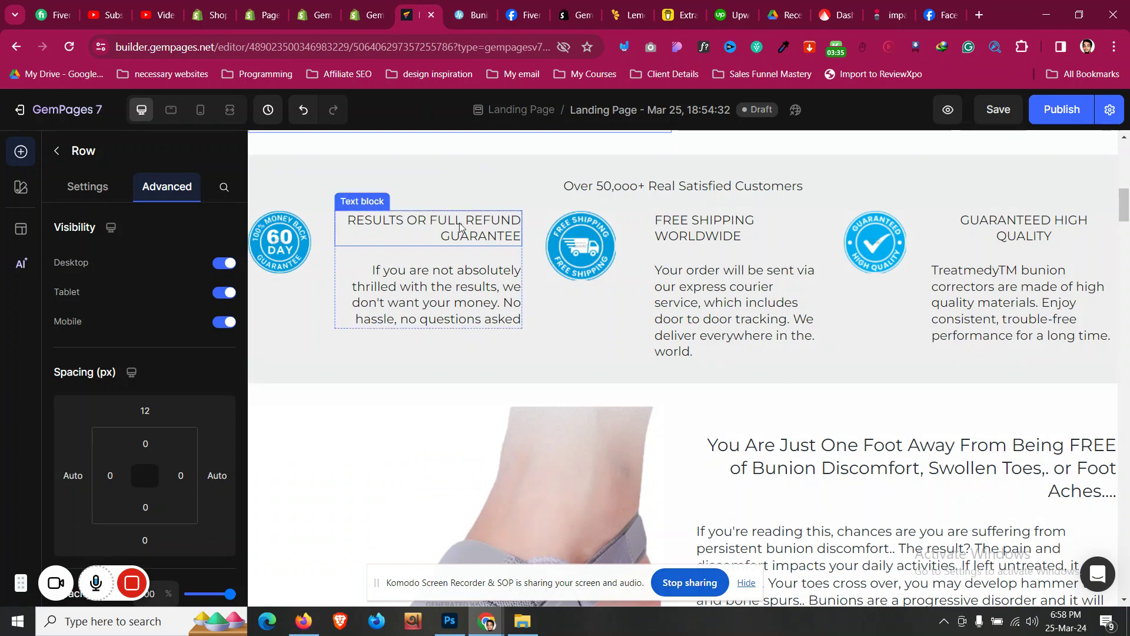
- Bold the RESULTS OR FULL REFUND GUARANTEE heading
left_click(428, 229)
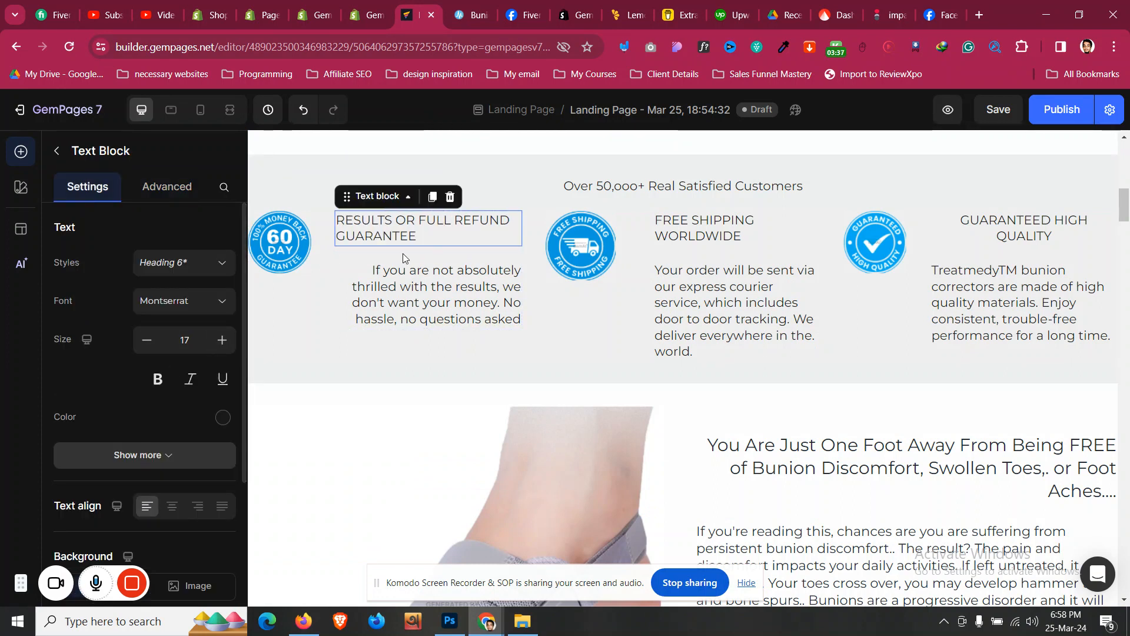
left_click(427, 294)
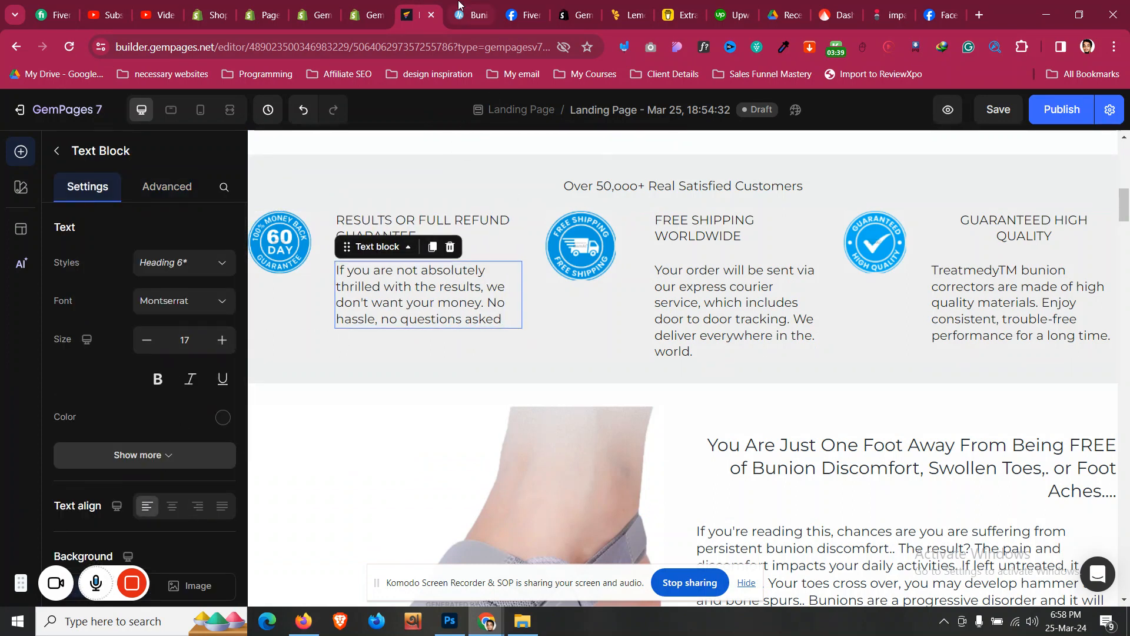
left_click(423, 219)
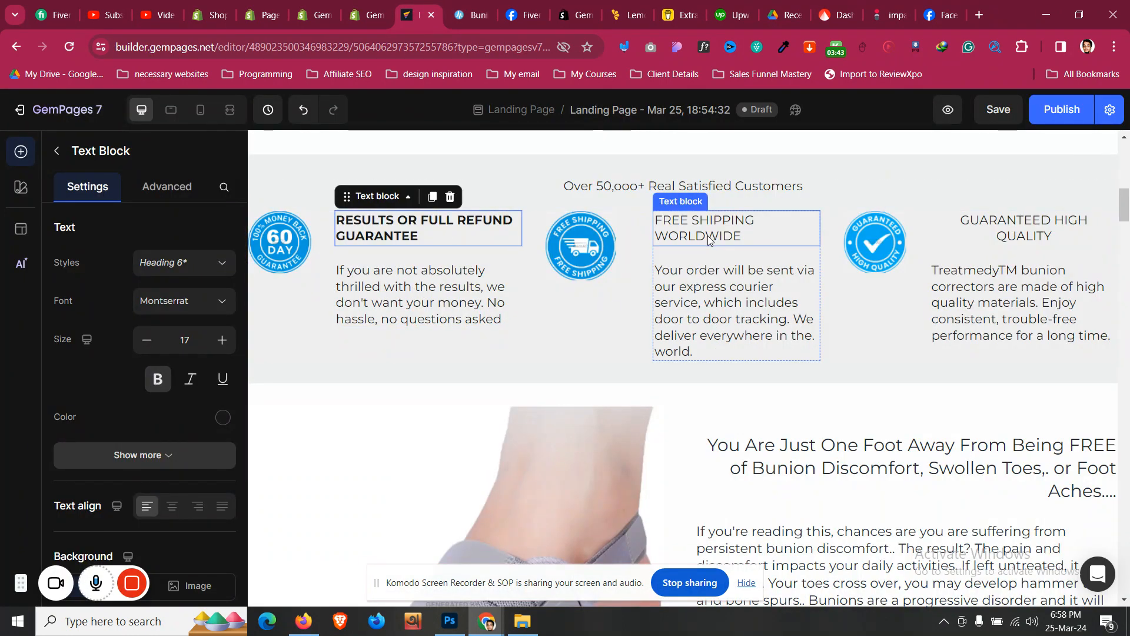
- Set the free-shipping and refund guarantee rows' column width to Fit to content
left_click(624, 318)
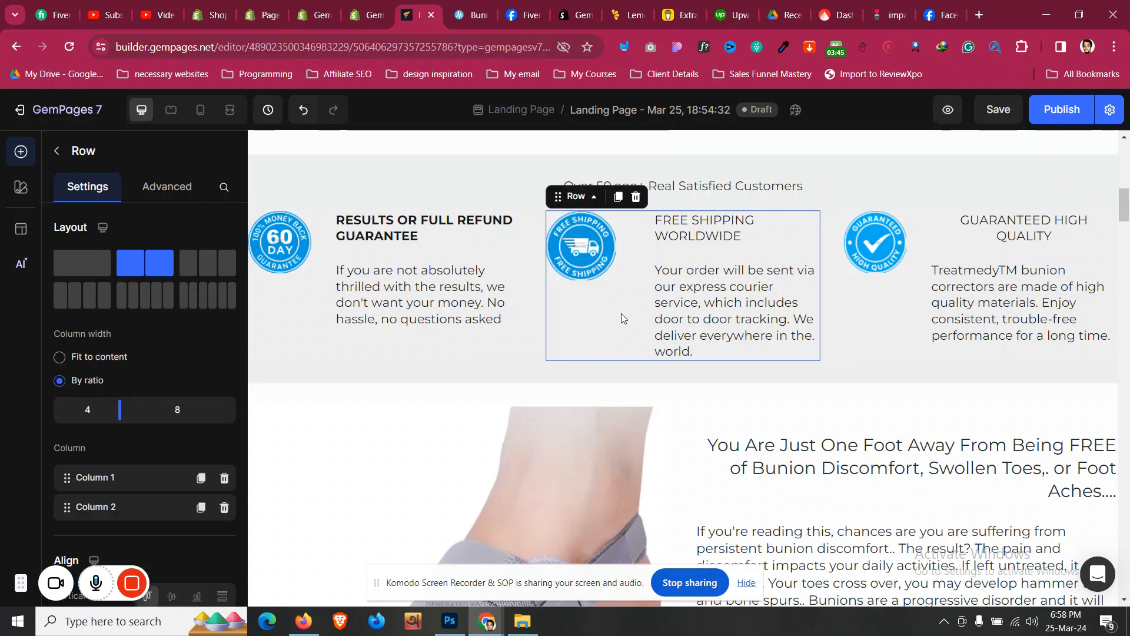
left_click(59, 357)
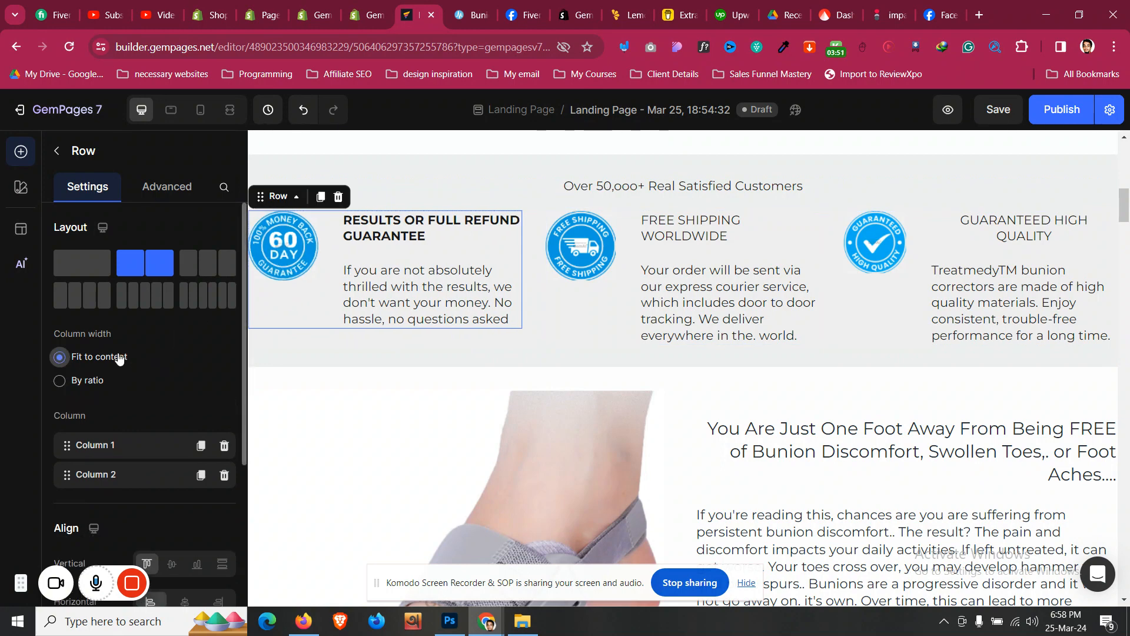
left_click(59, 381)
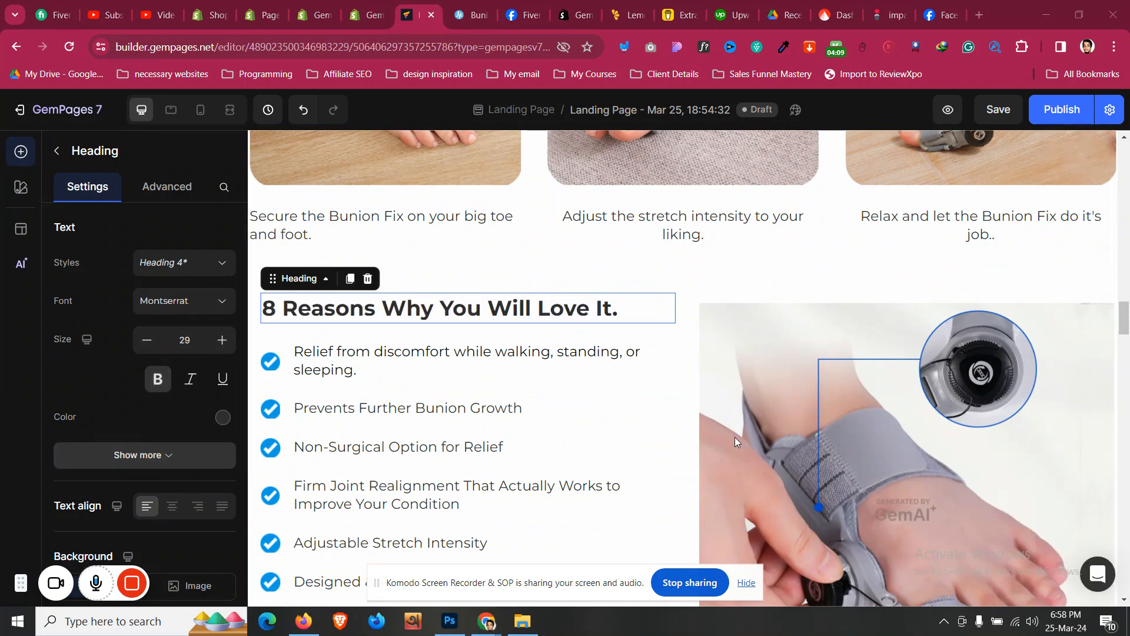
scroll("down", 3)
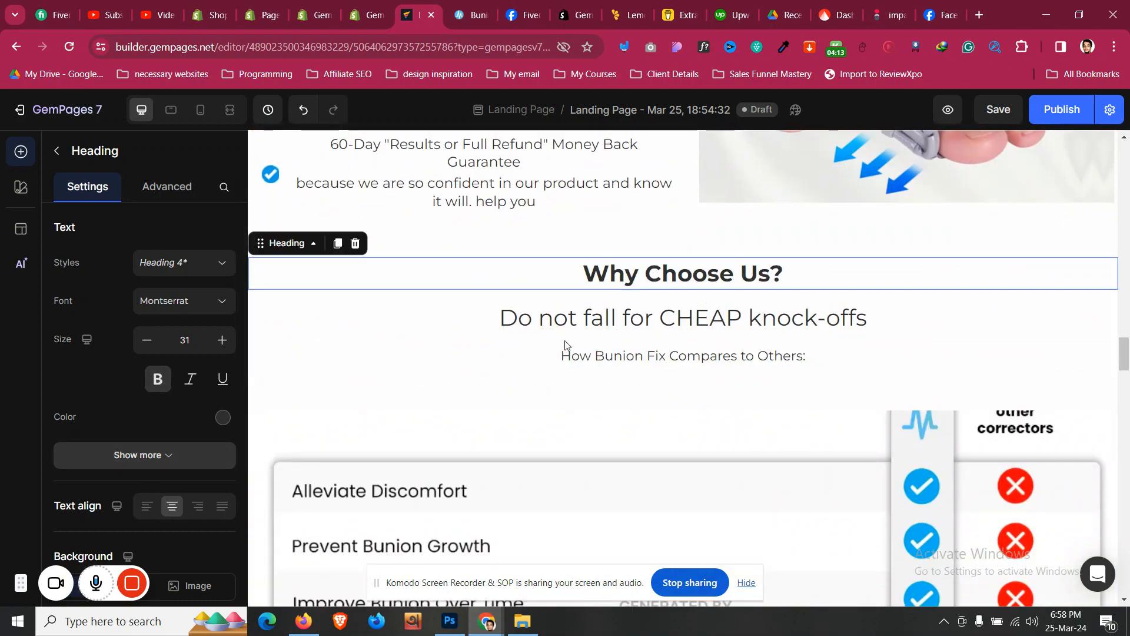
scroll("down", 3)
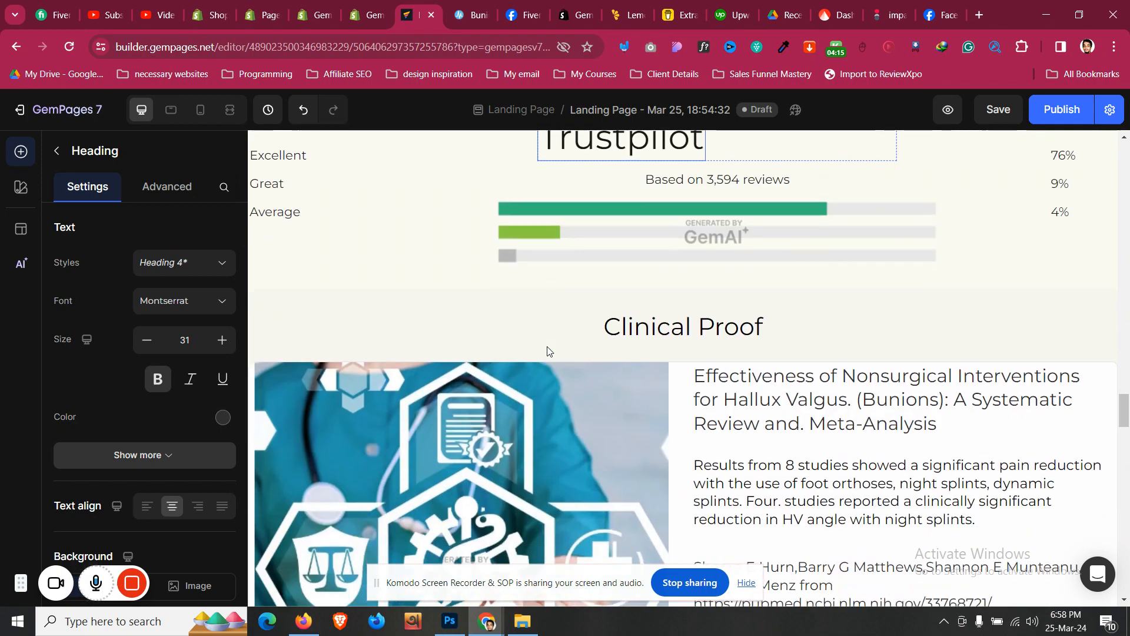
scroll("down", 3)
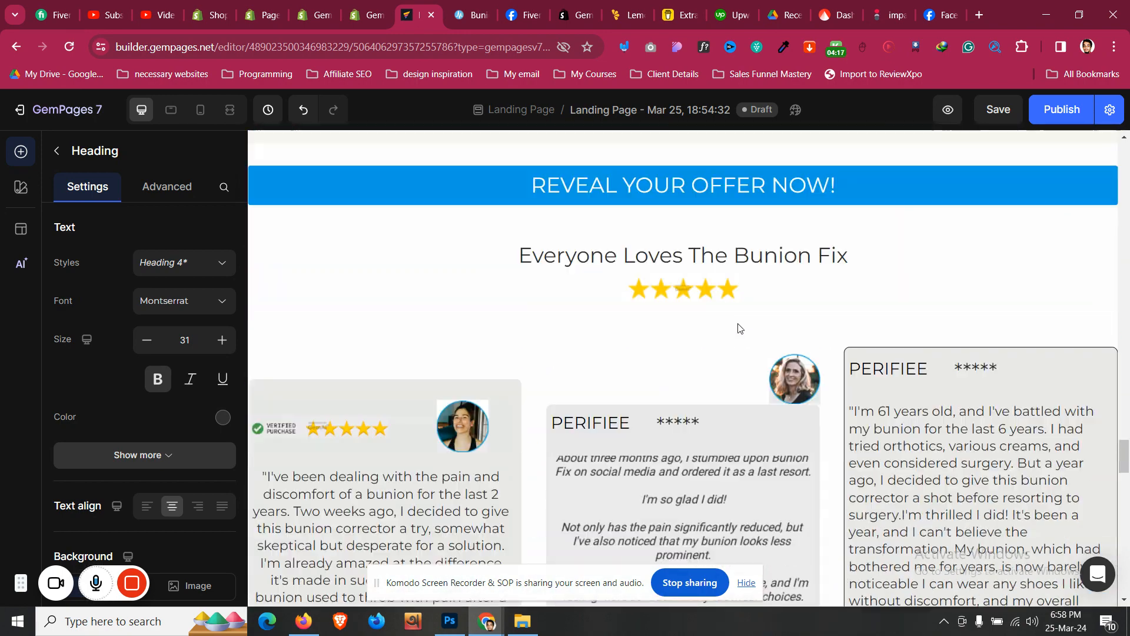
scroll("down", 3)
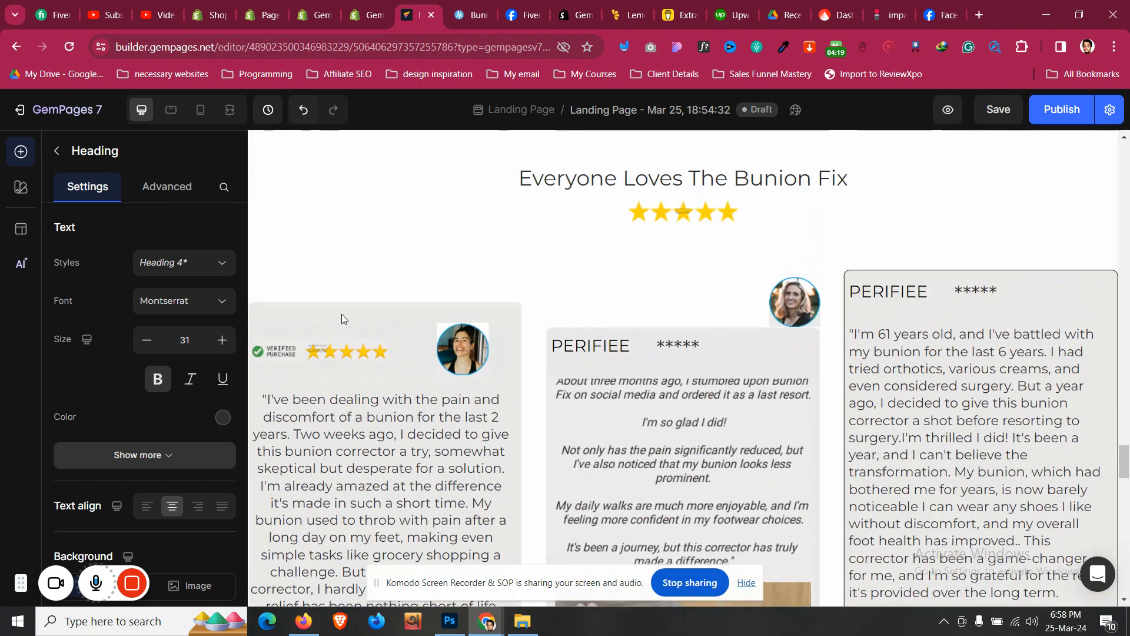
left_click(889, 292)
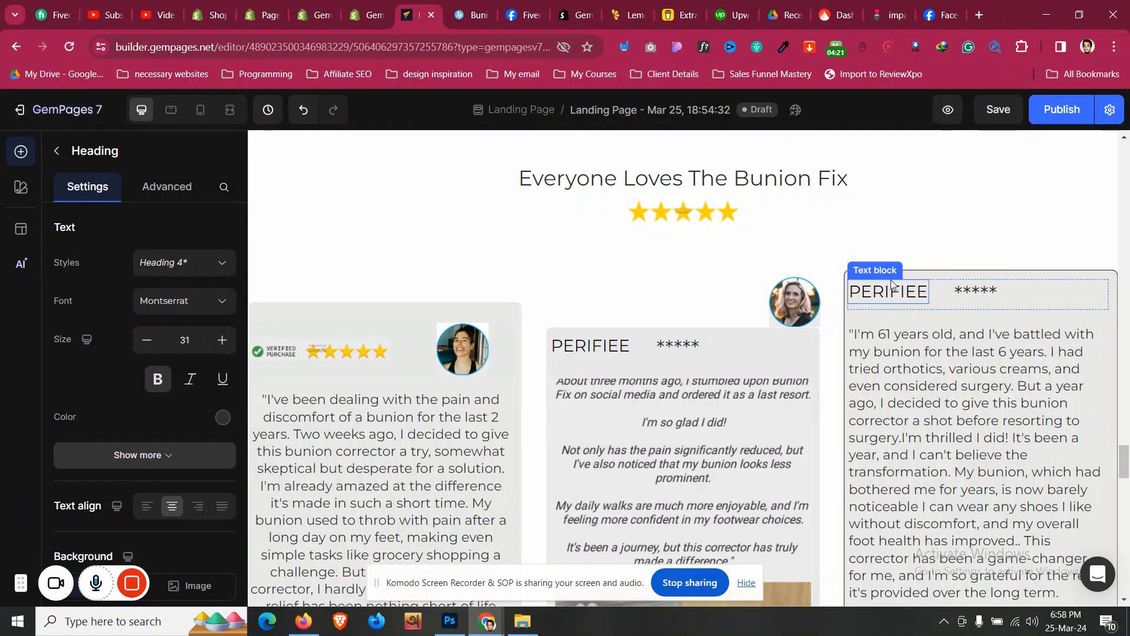
scroll("down", 3)
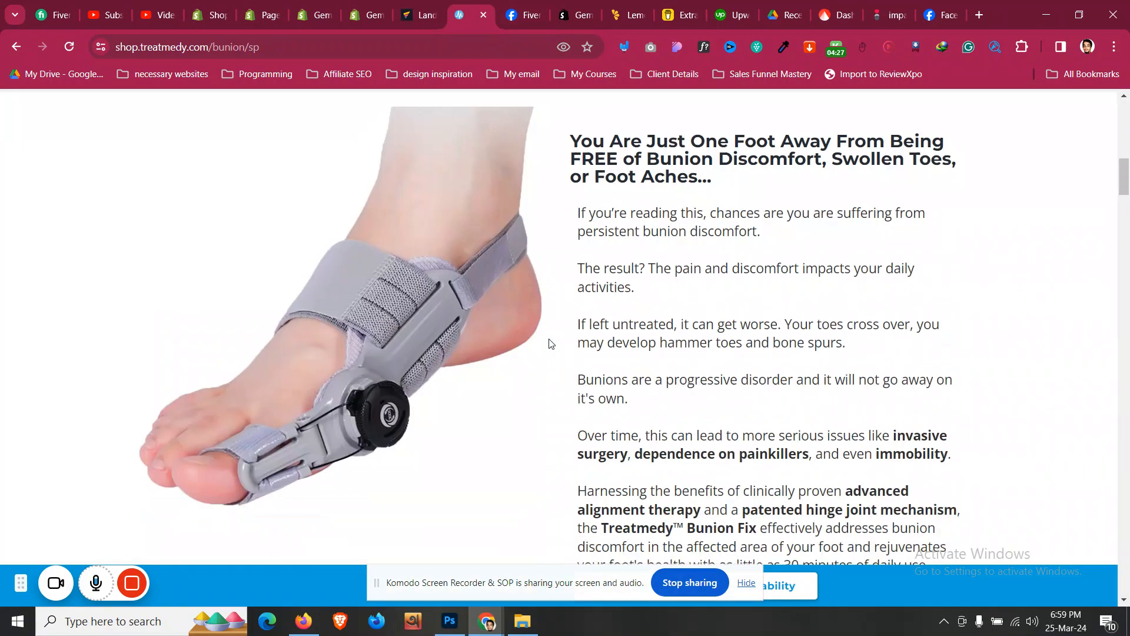
scroll("down", 3)
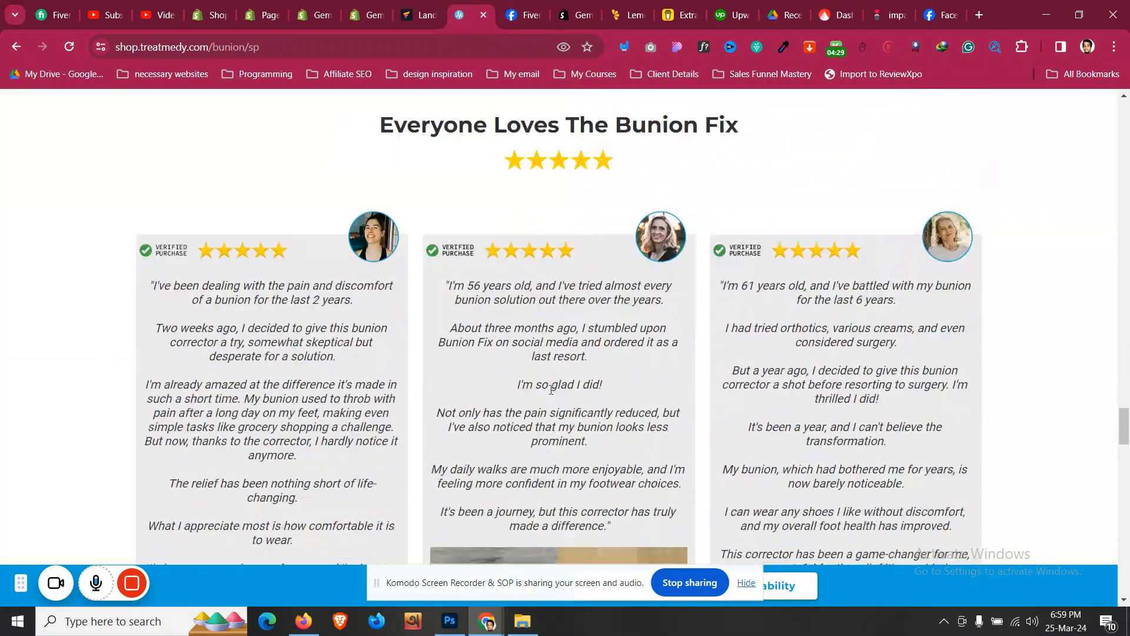
scroll("up", 3)
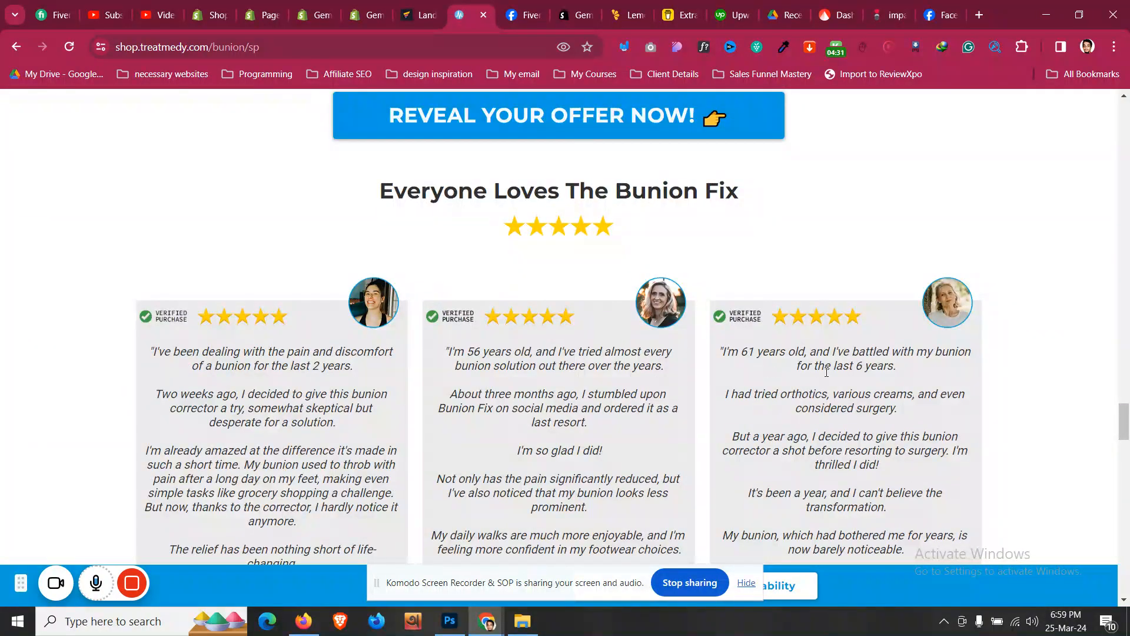
left_click(410, 15)
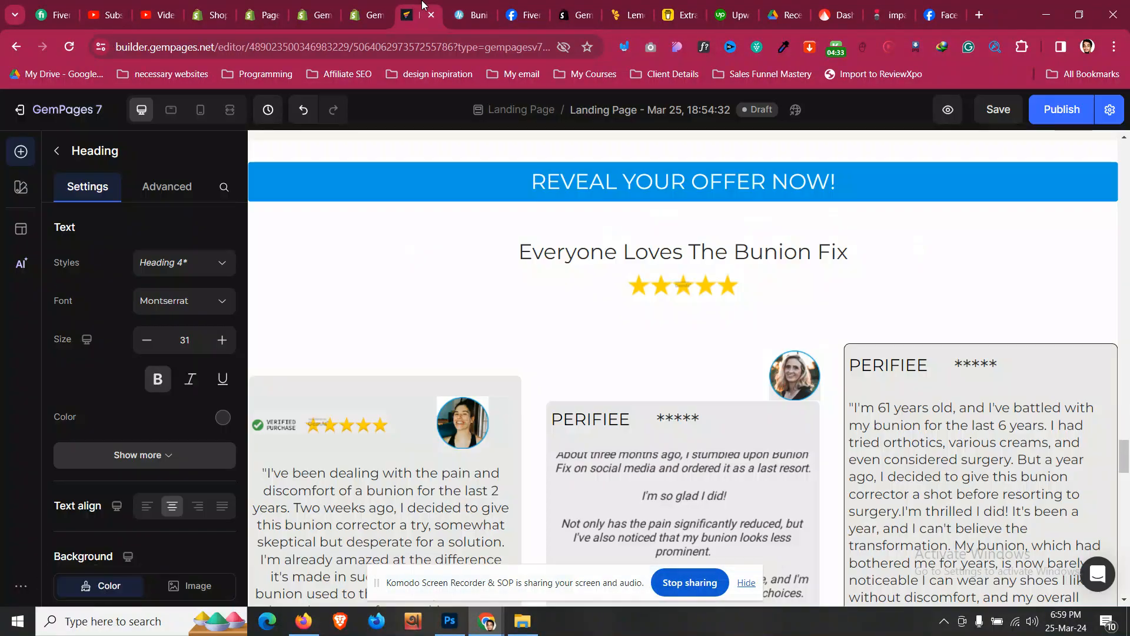
- Bold the Special Offer On Now! heading and select its parent row
scroll("down", 3)
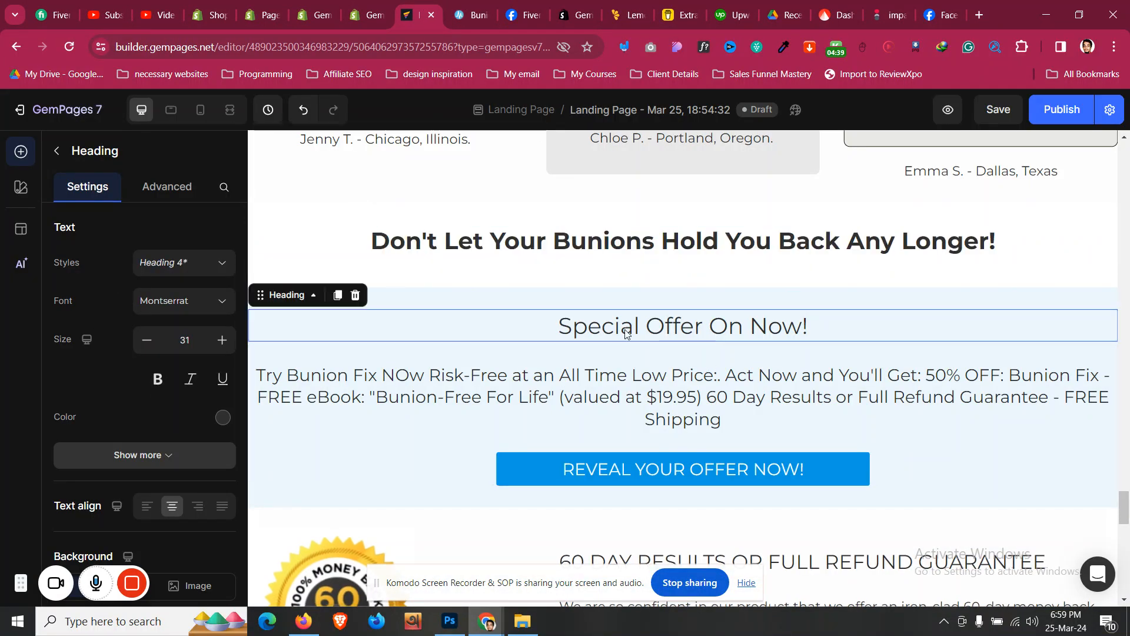
scroll("down", 3)
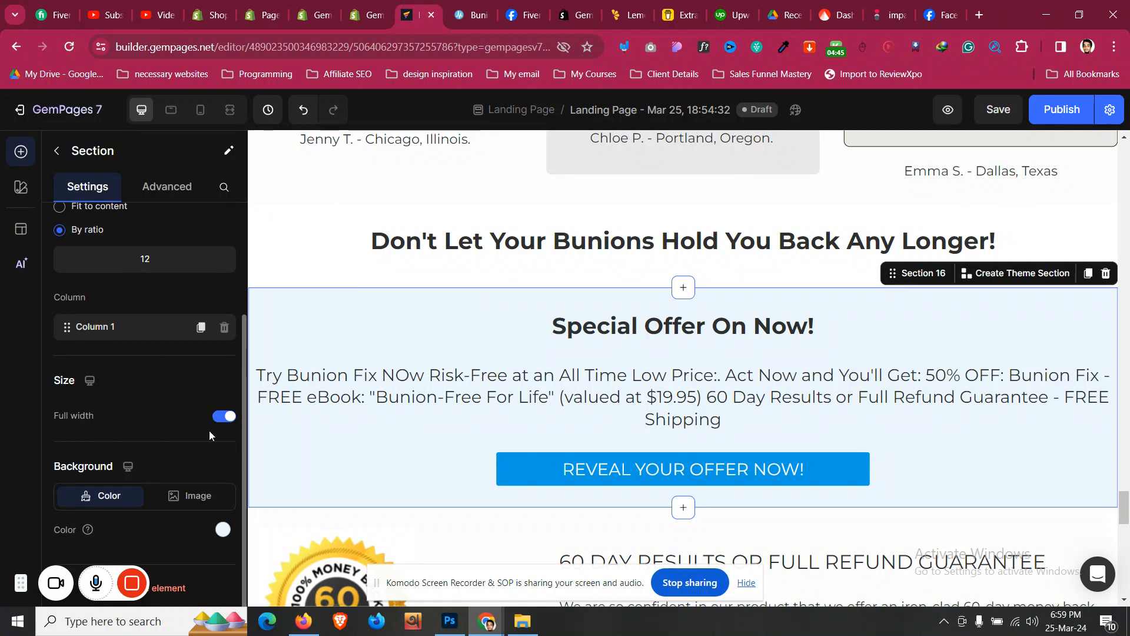
left_click(224, 416)
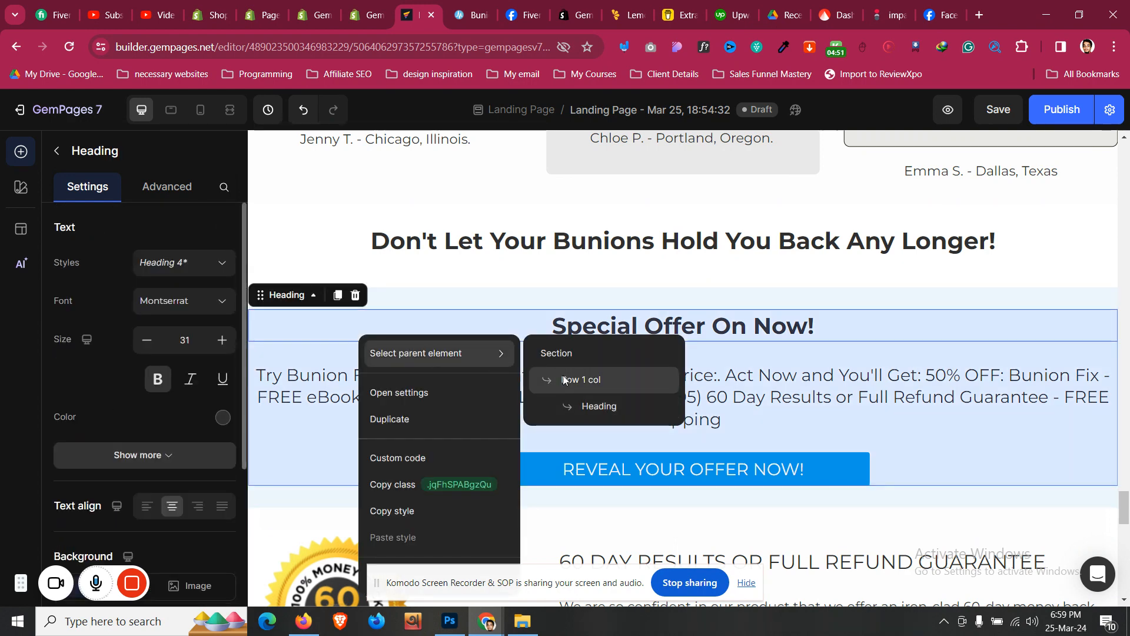
left_click(581, 380)
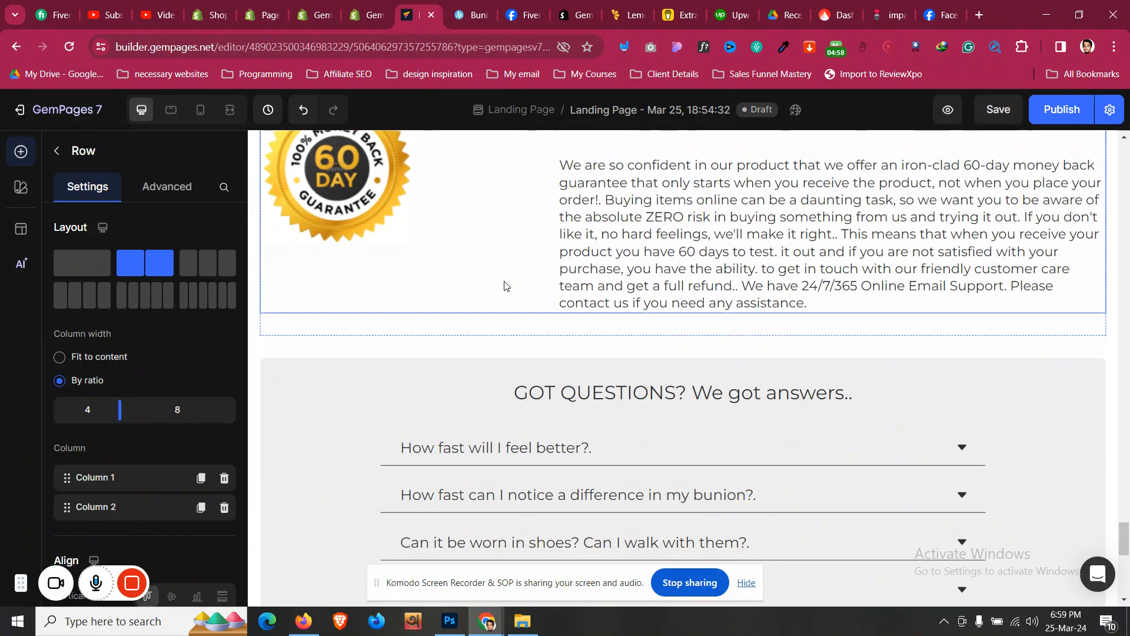
- Fit the 60-day guarantee row to its content and bold the GOT QUESTIONS? heading
left_click(59, 357)
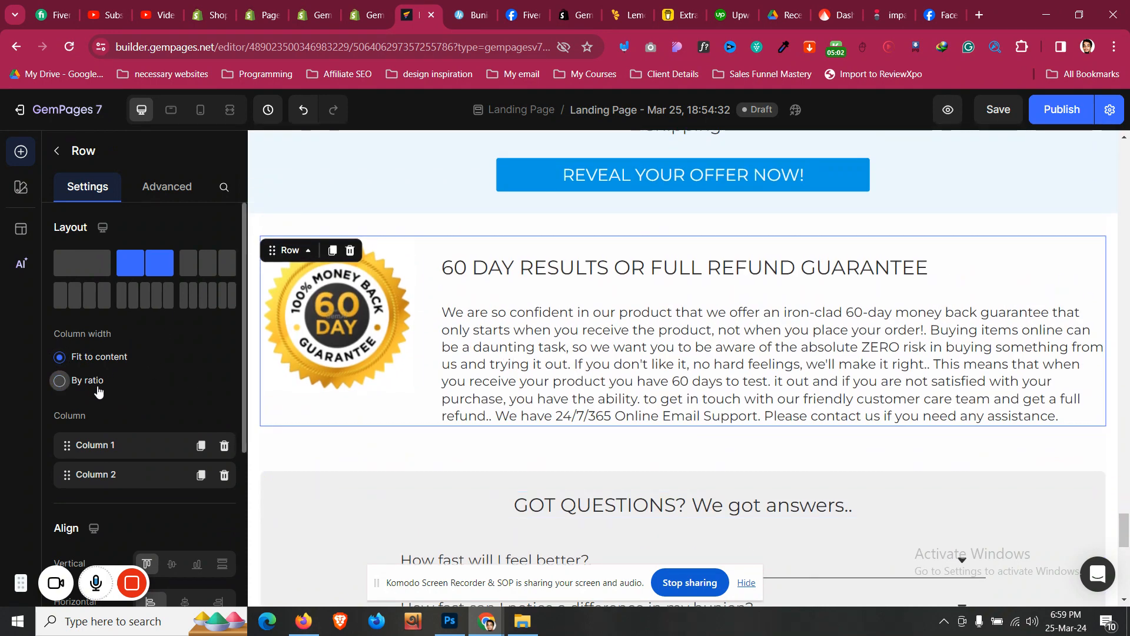
left_click(59, 380)
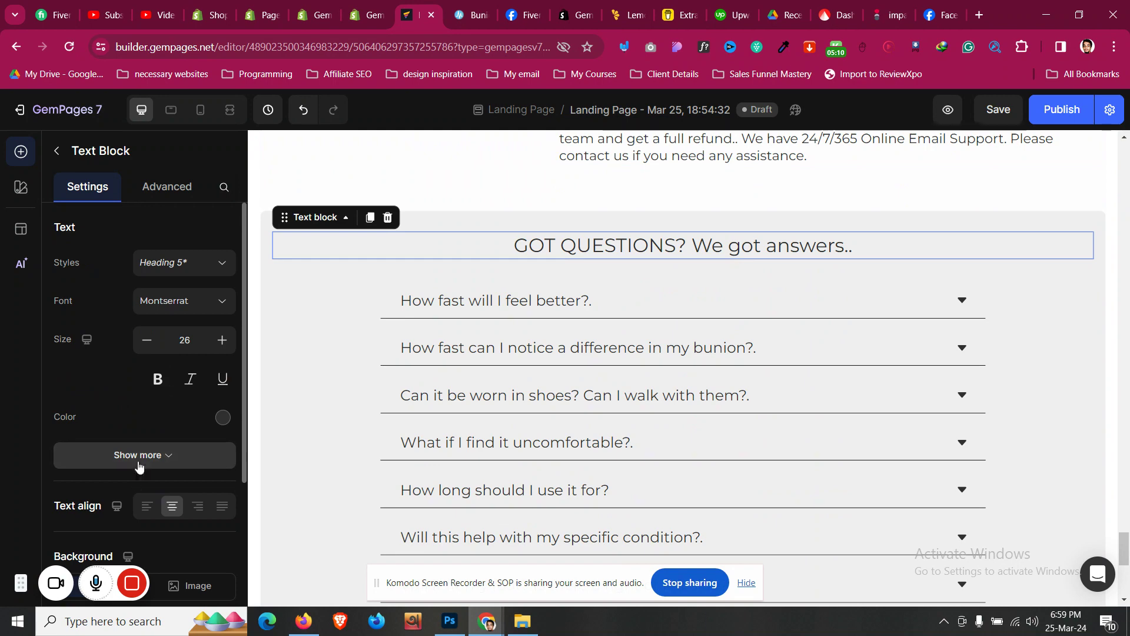
scroll("down", 3)
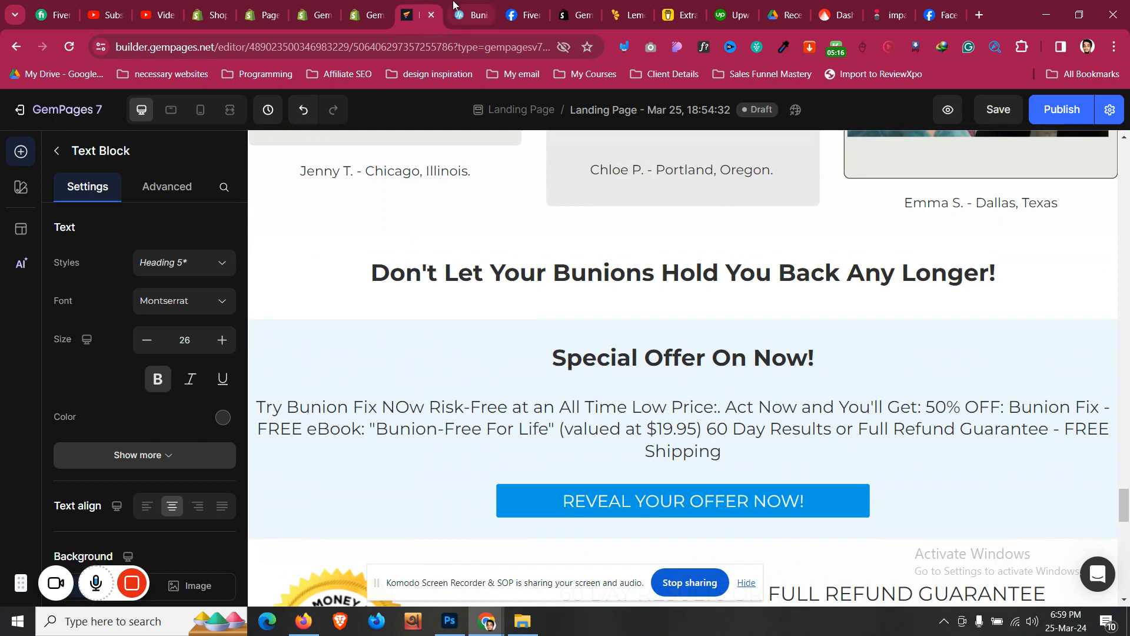
left_click(467, 15)
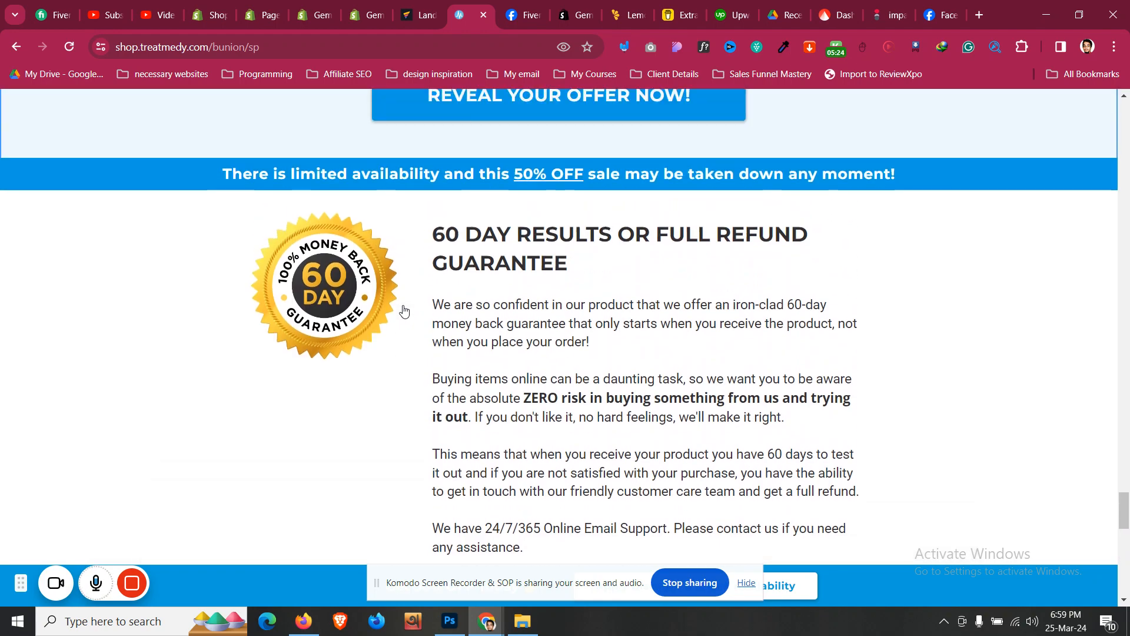
scroll("down", 3)
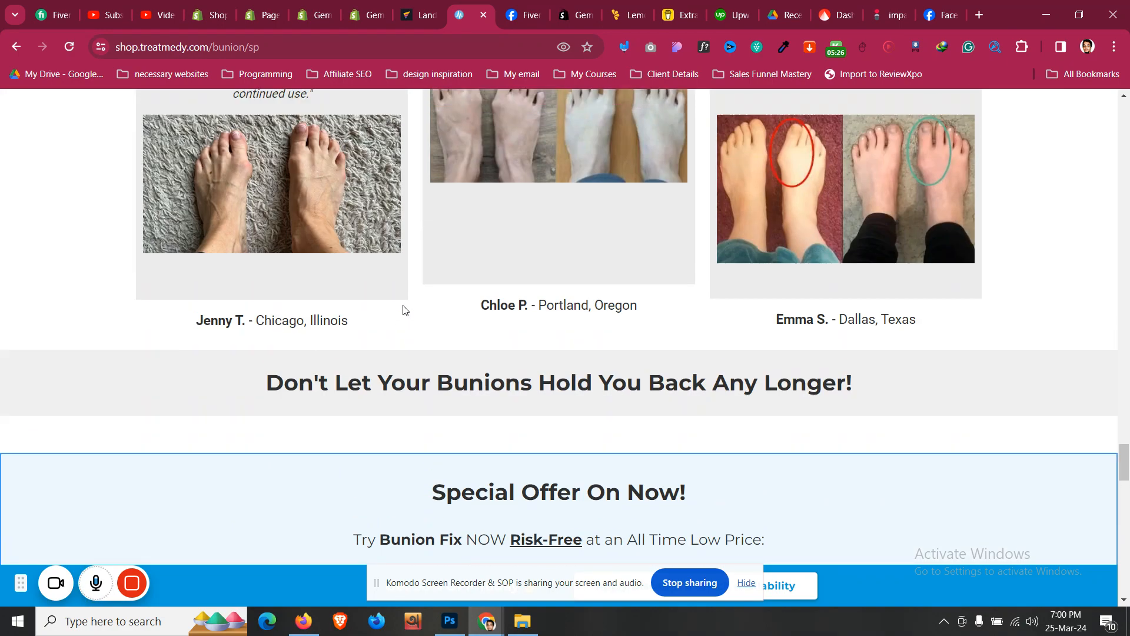
scroll("down", 3)
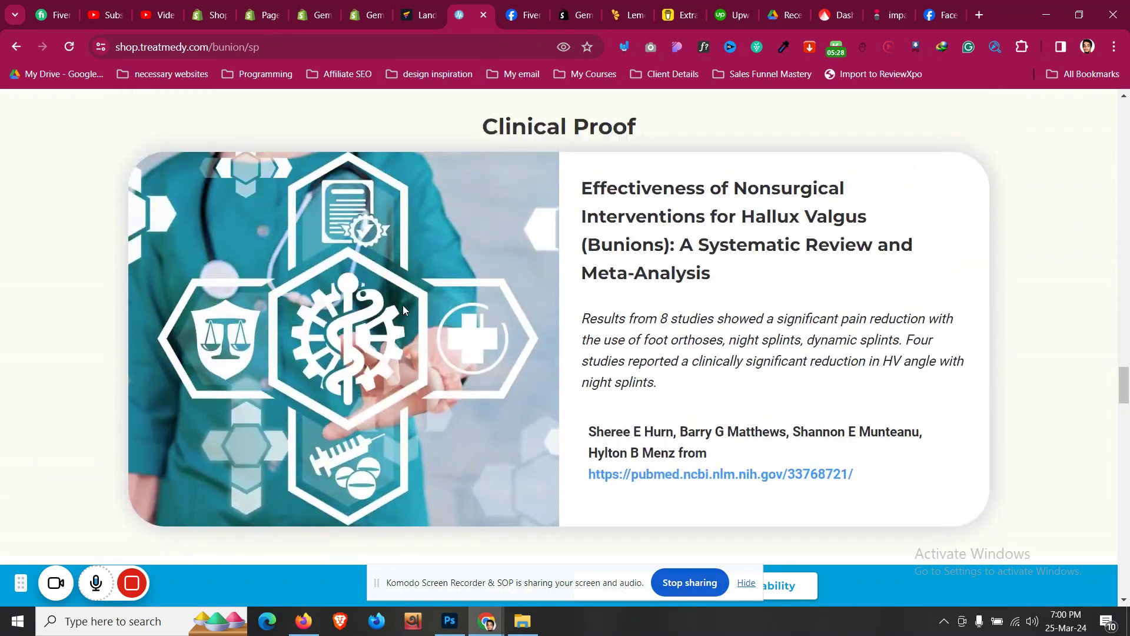
scroll("up", 3)
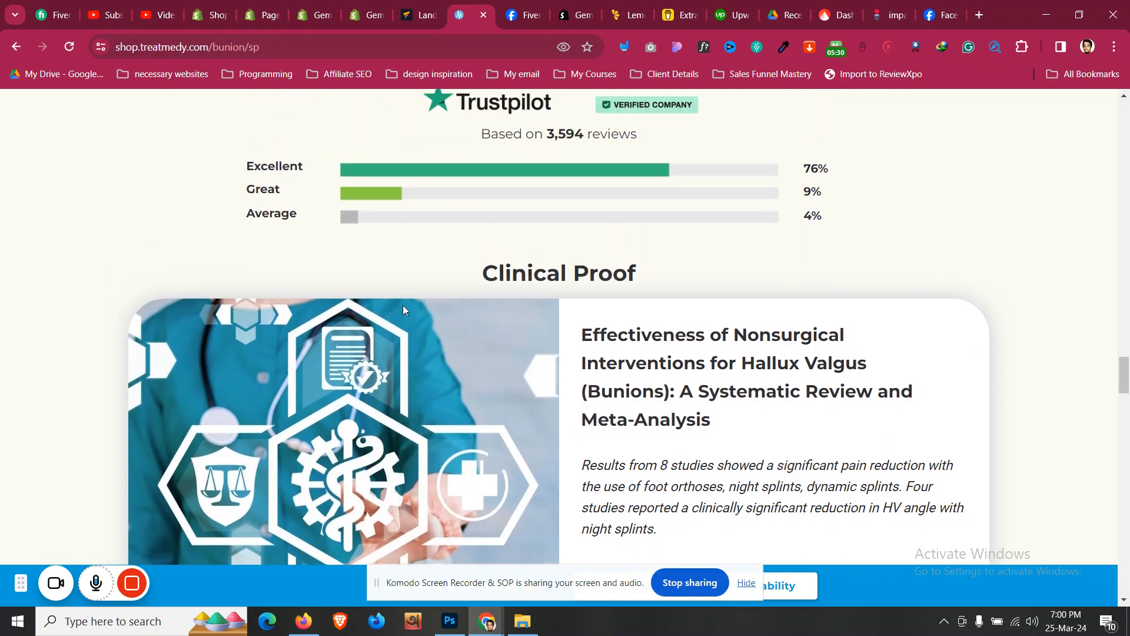
scroll("down", 3)
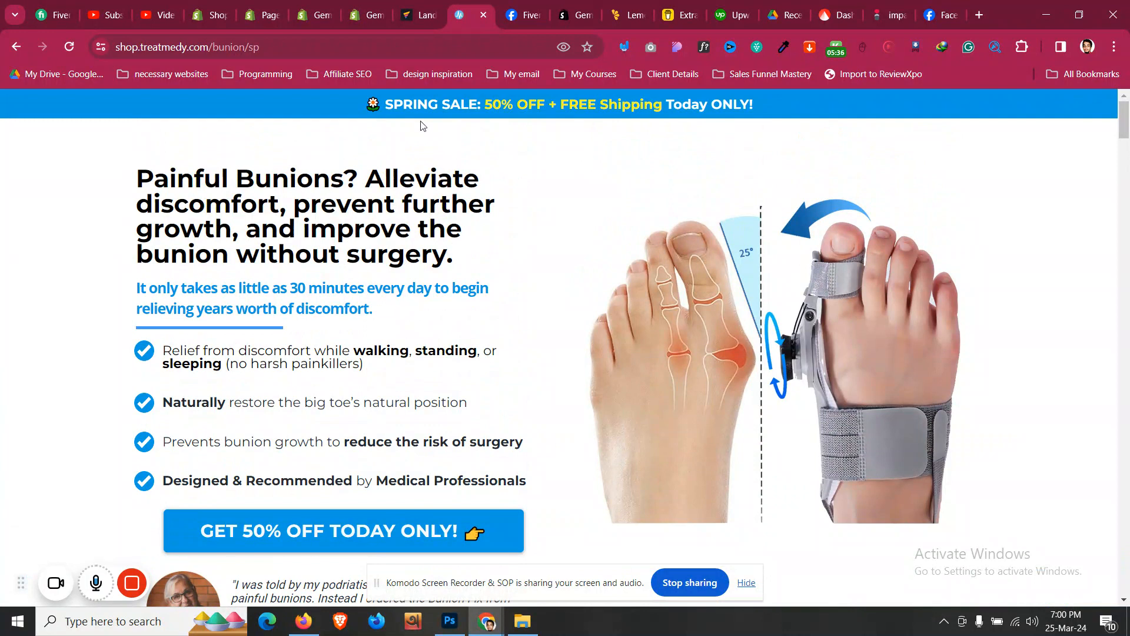
left_click(414, 15)
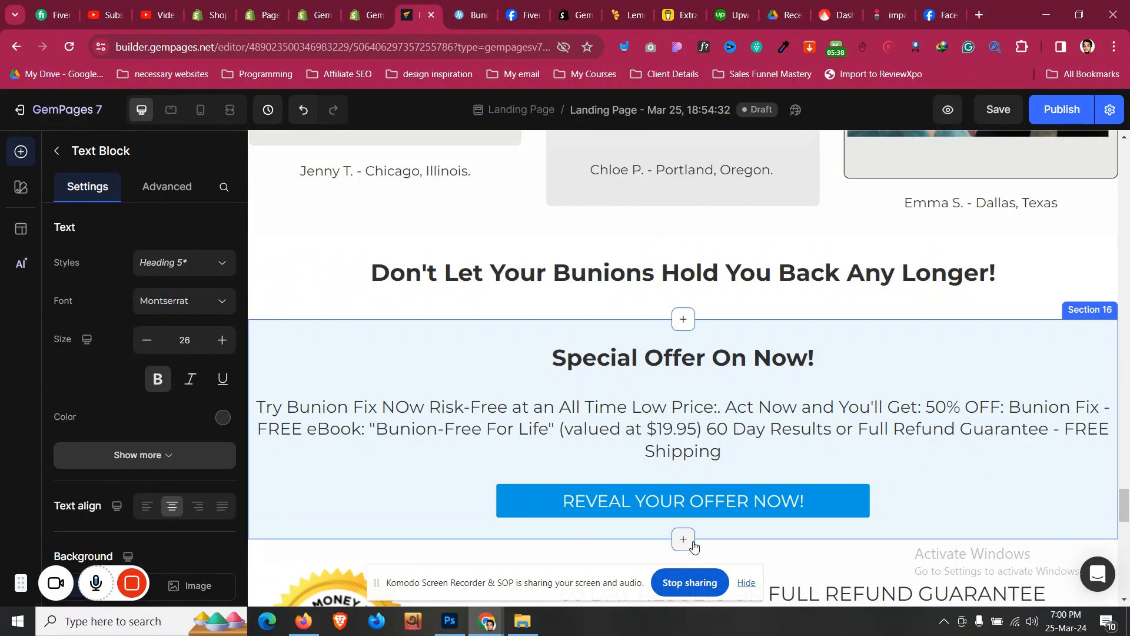